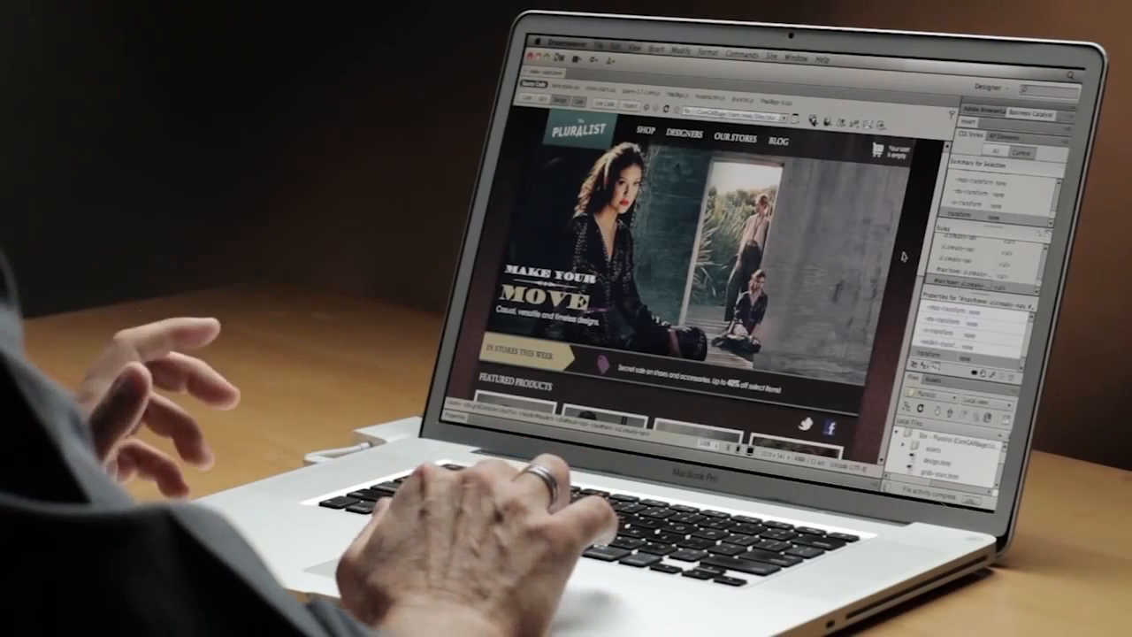
# - Scroll the Design view down to the Featured Products row of the Pluralist home page
pyautogui.scroll(-3)
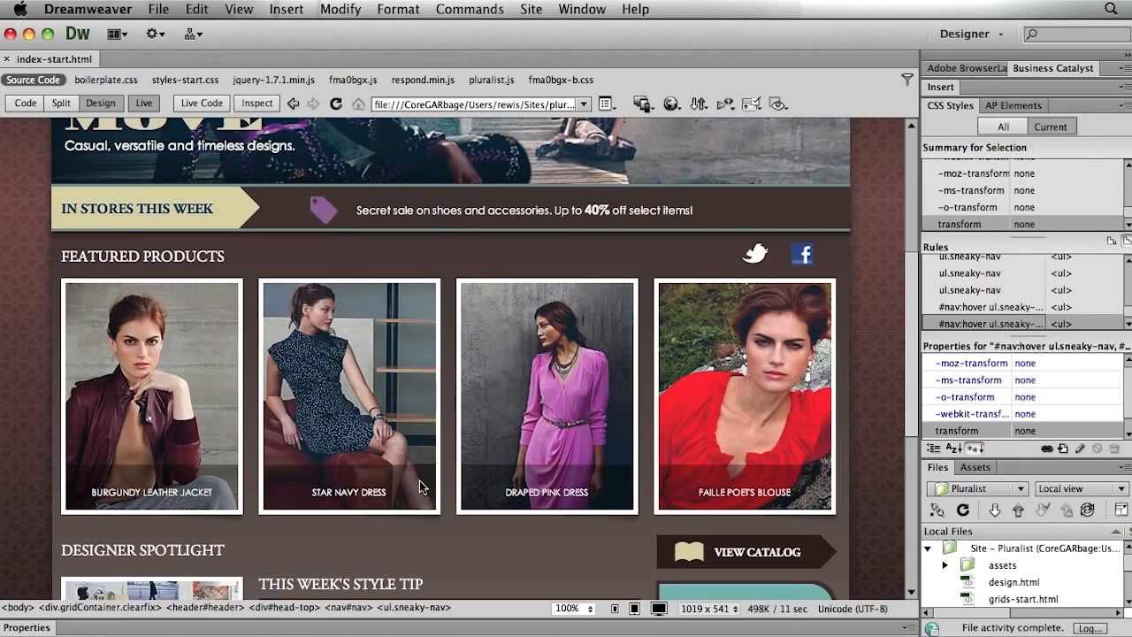
pyautogui.moveTo(318, 492)
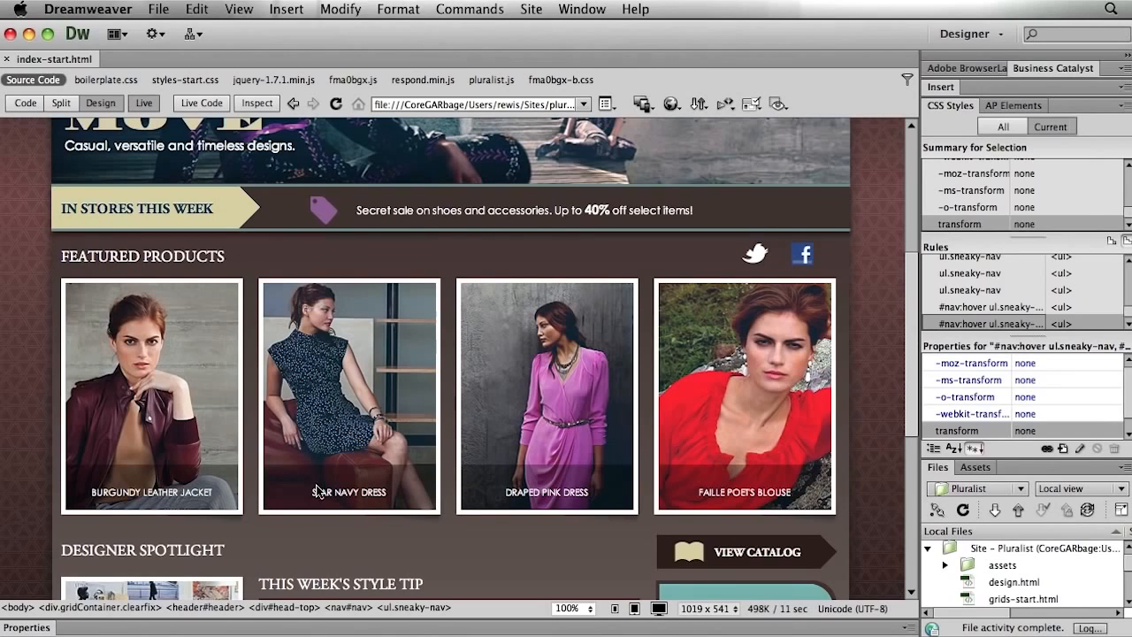
pyautogui.moveTo(186, 491)
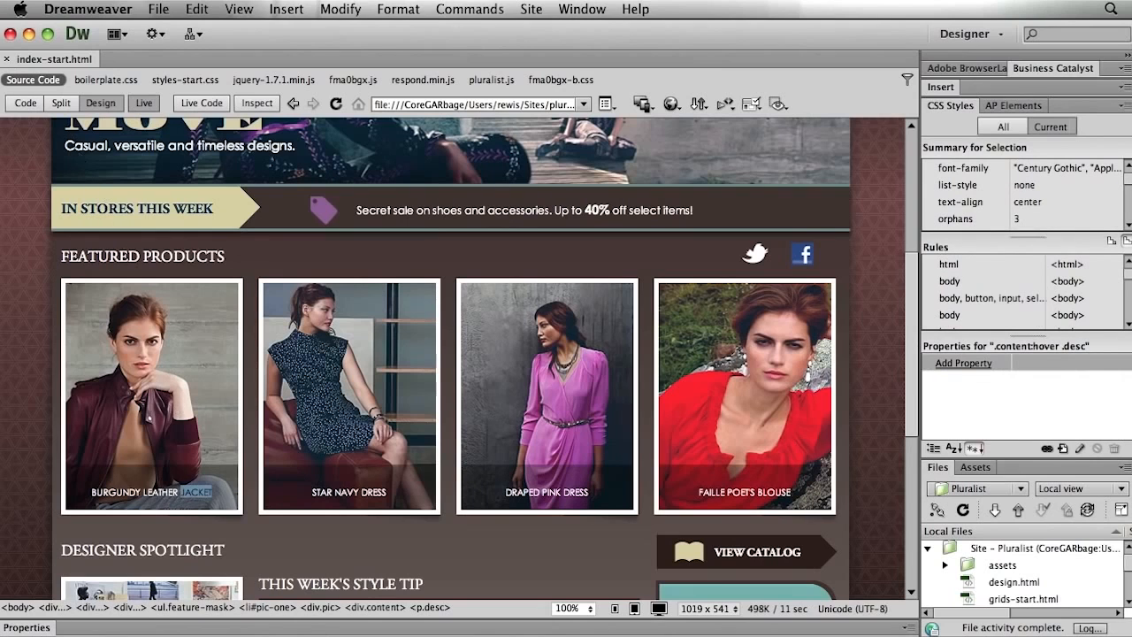
# - Switch to Split view and select the first product's description to reveal its markup
pyautogui.click(60, 104)
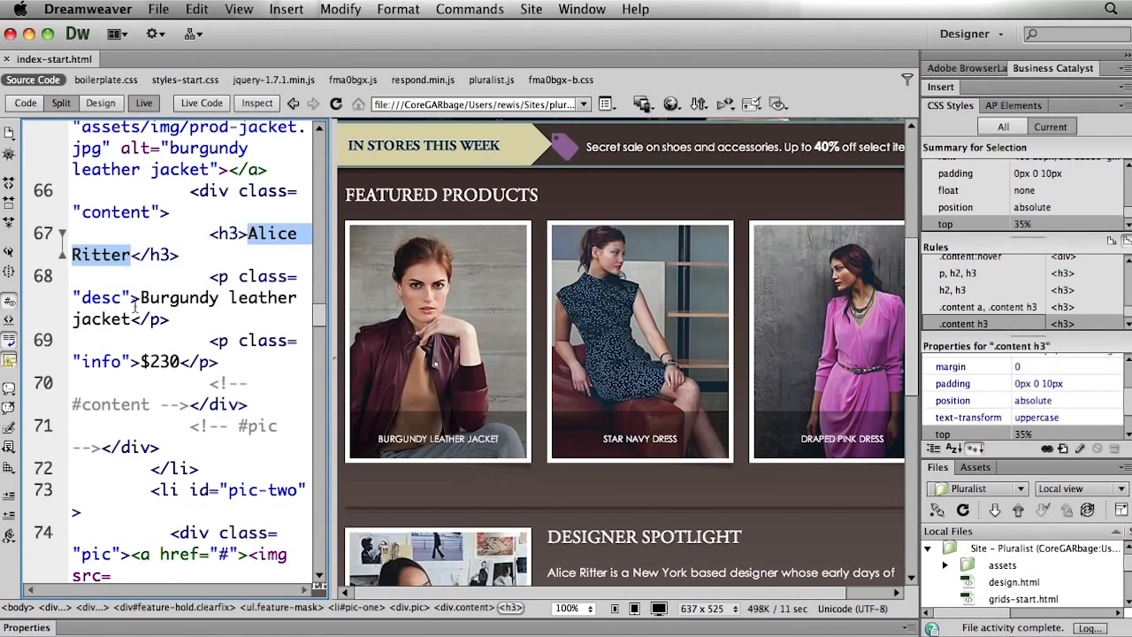
pyautogui.click(165, 362)
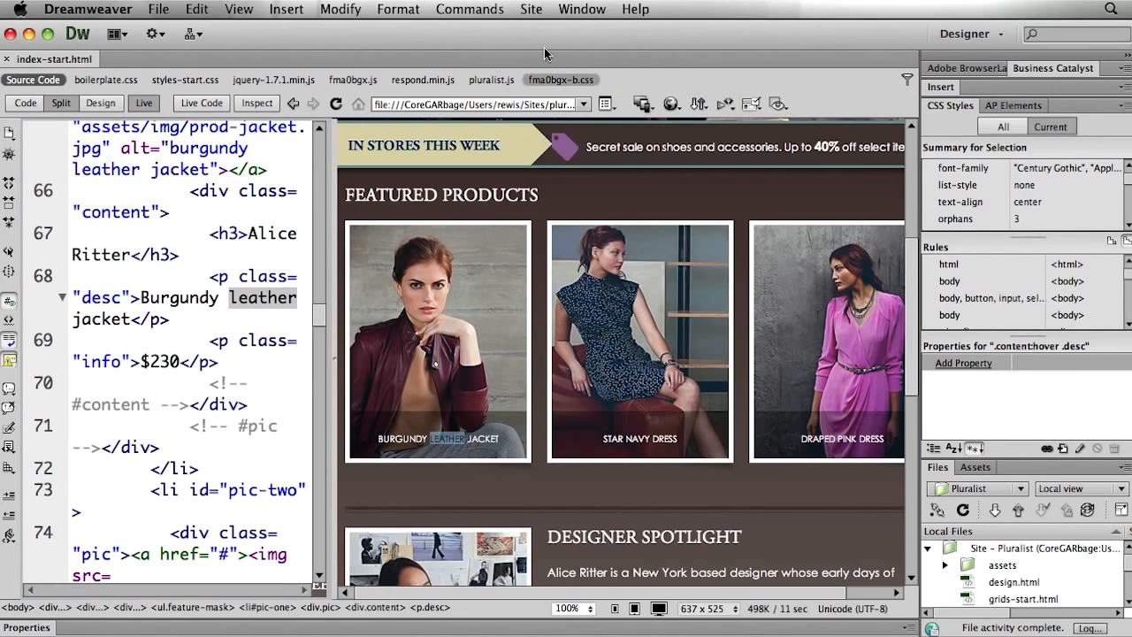
# - Open the CSS Transitions panel listing the existing #nav hover and focus transitions
pyautogui.click(582, 9)
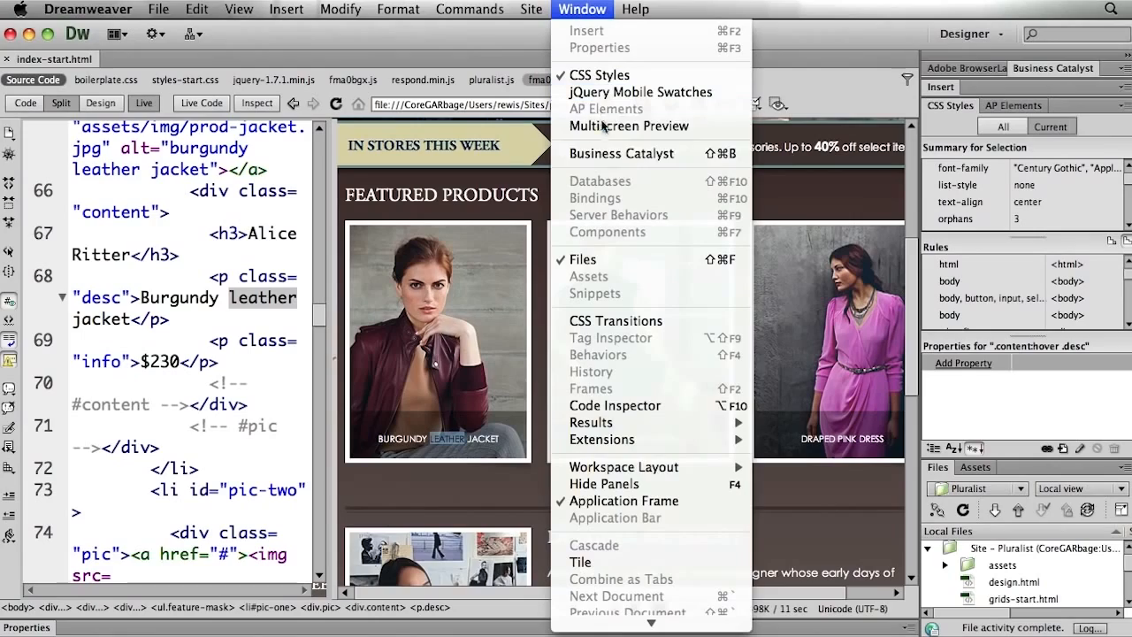
pyautogui.moveTo(615, 320)
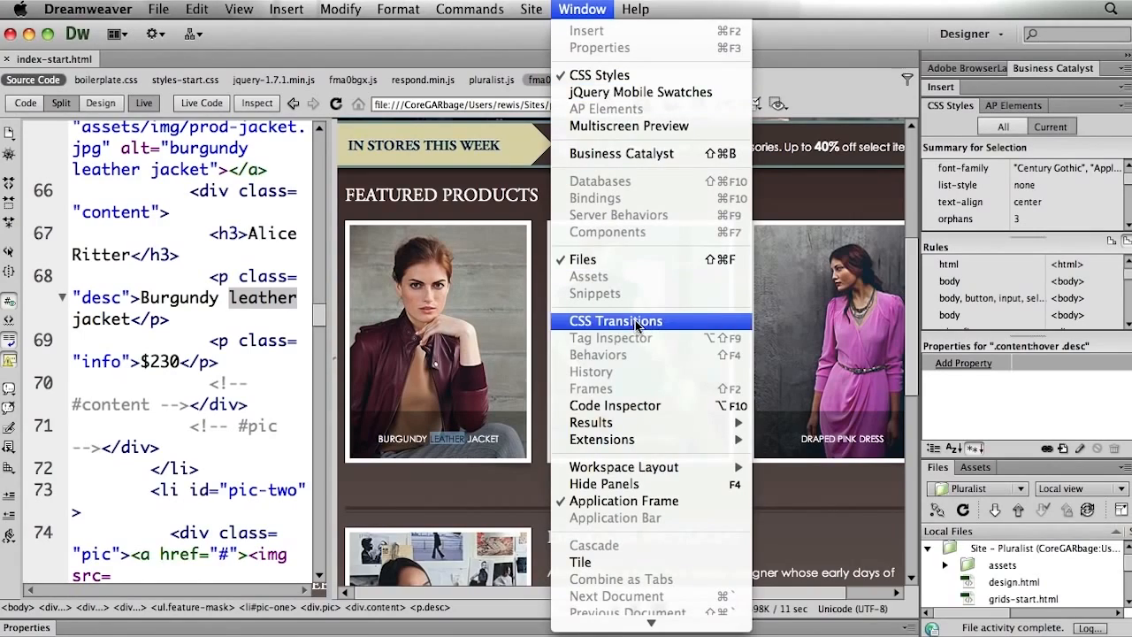
pyautogui.click(614, 320)
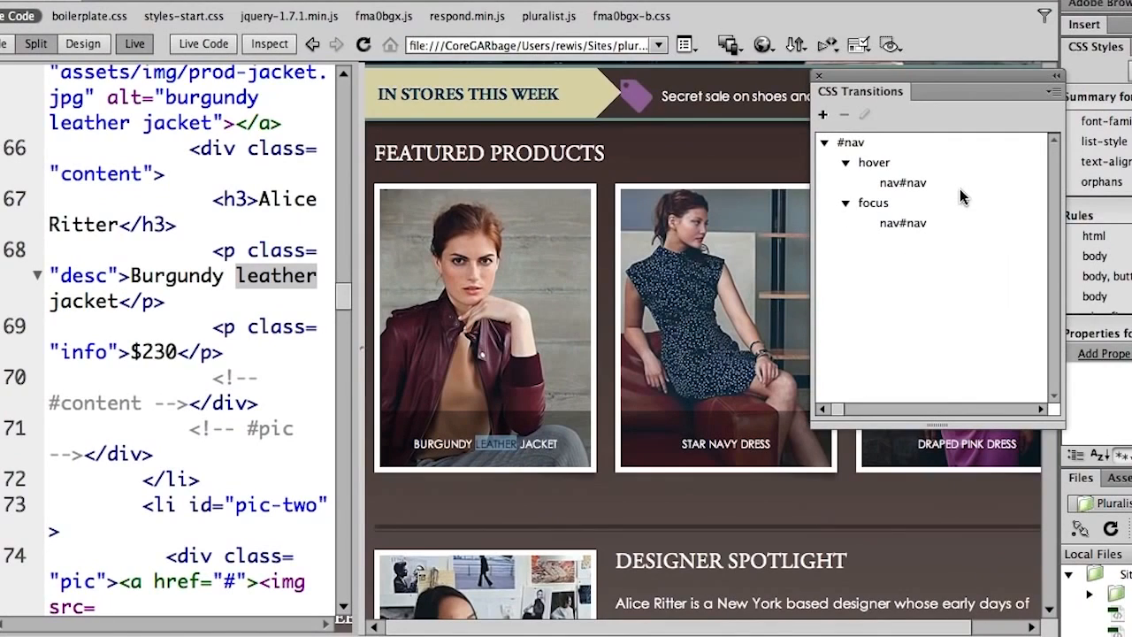
pyautogui.moveTo(956, 271)
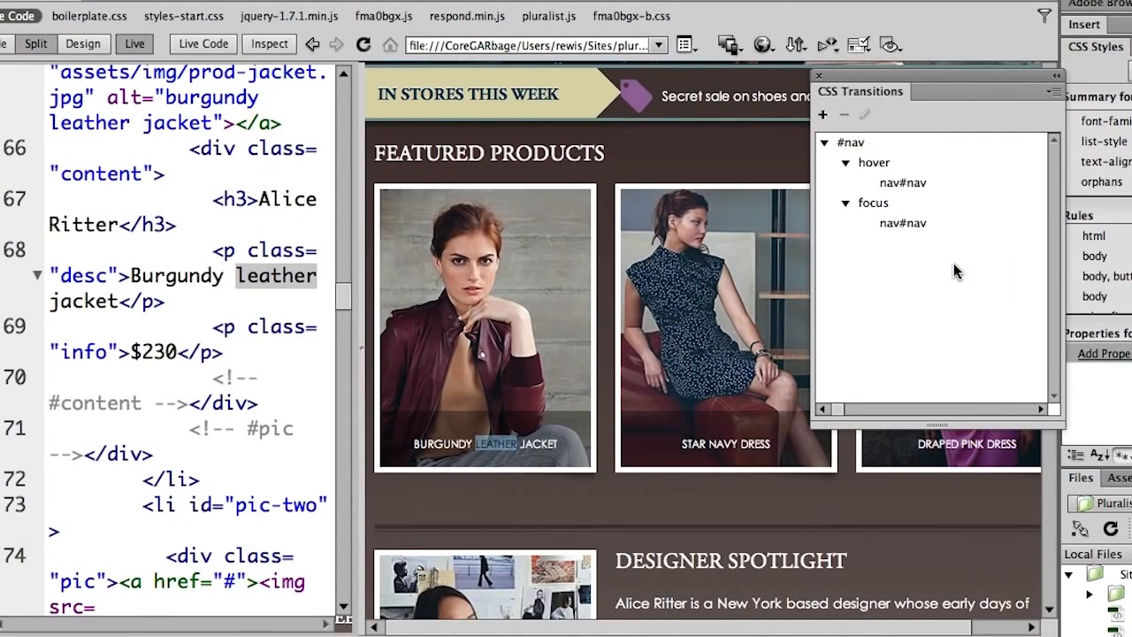
pyautogui.moveTo(600, 405)
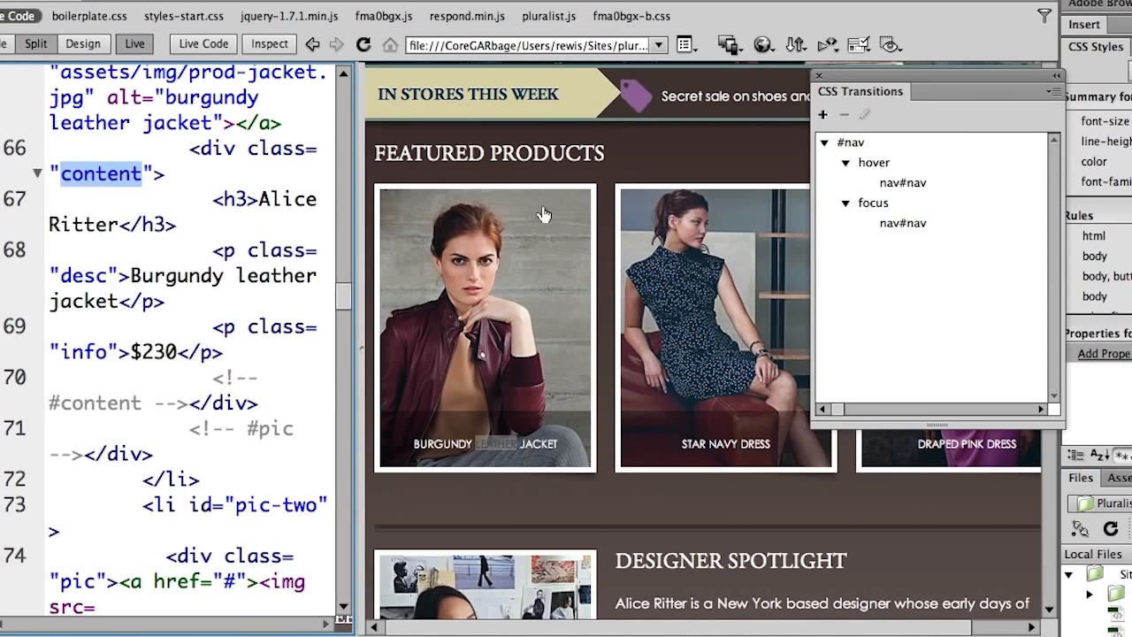
pyautogui.moveTo(821, 115)
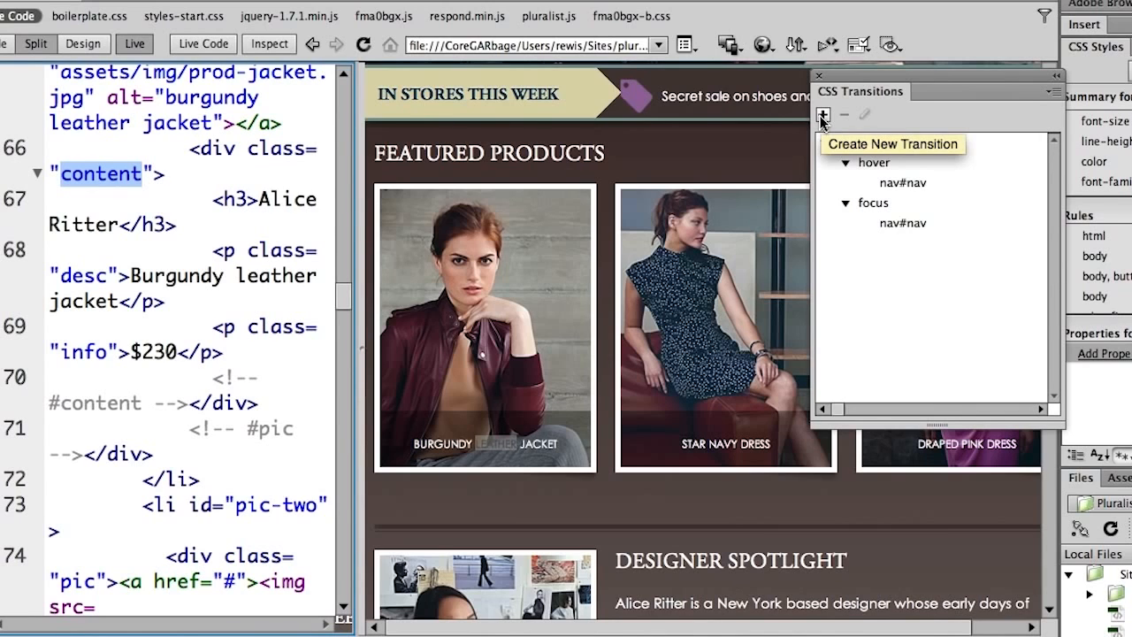
# - Begin a new transition and choose .content as its target rule
pyautogui.click(823, 115)
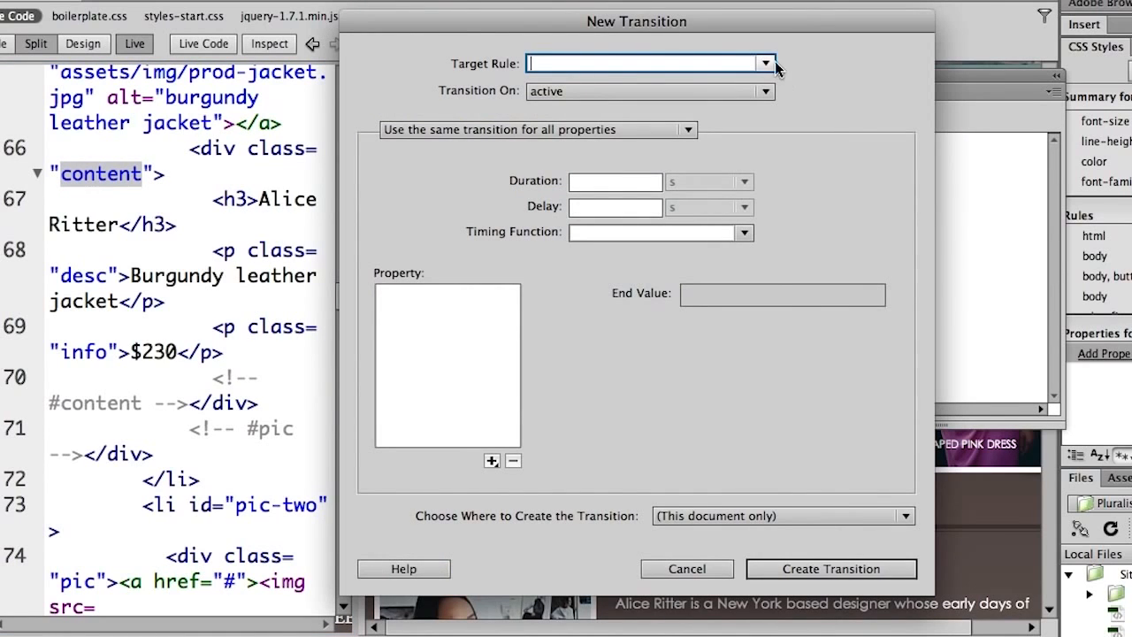
pyautogui.click(764, 63)
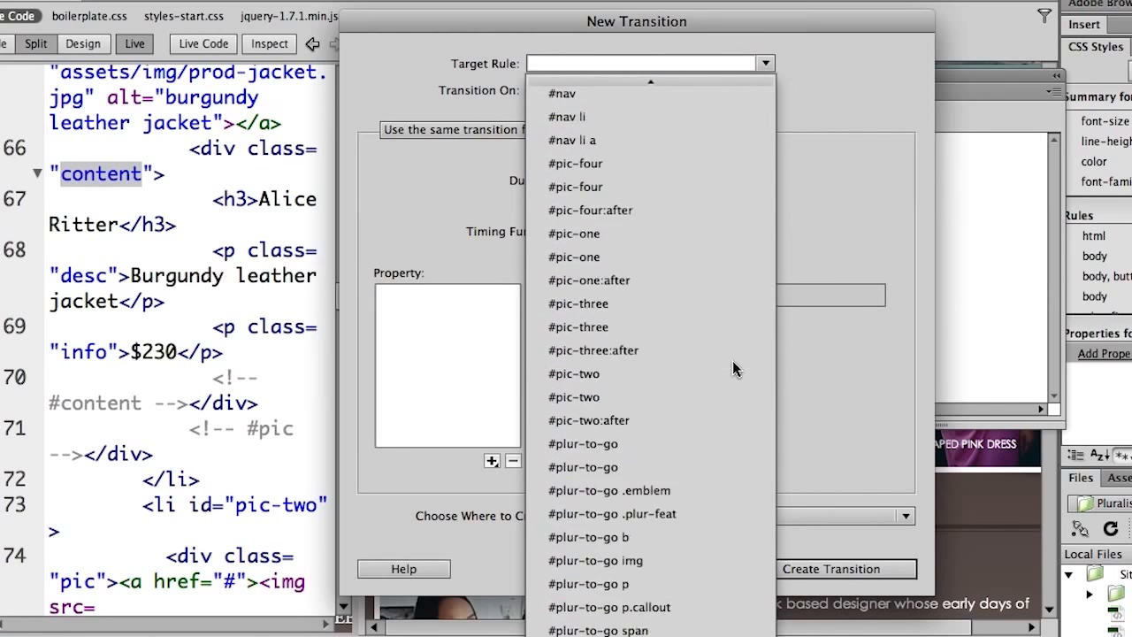
pyautogui.scroll(-3)
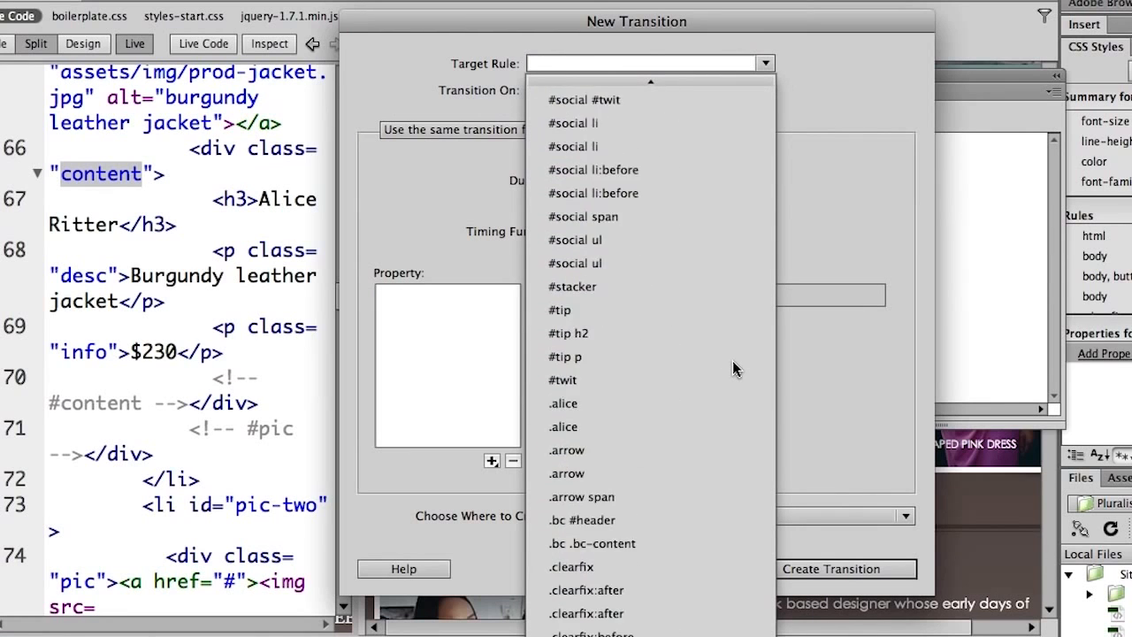
pyautogui.scroll(-3)
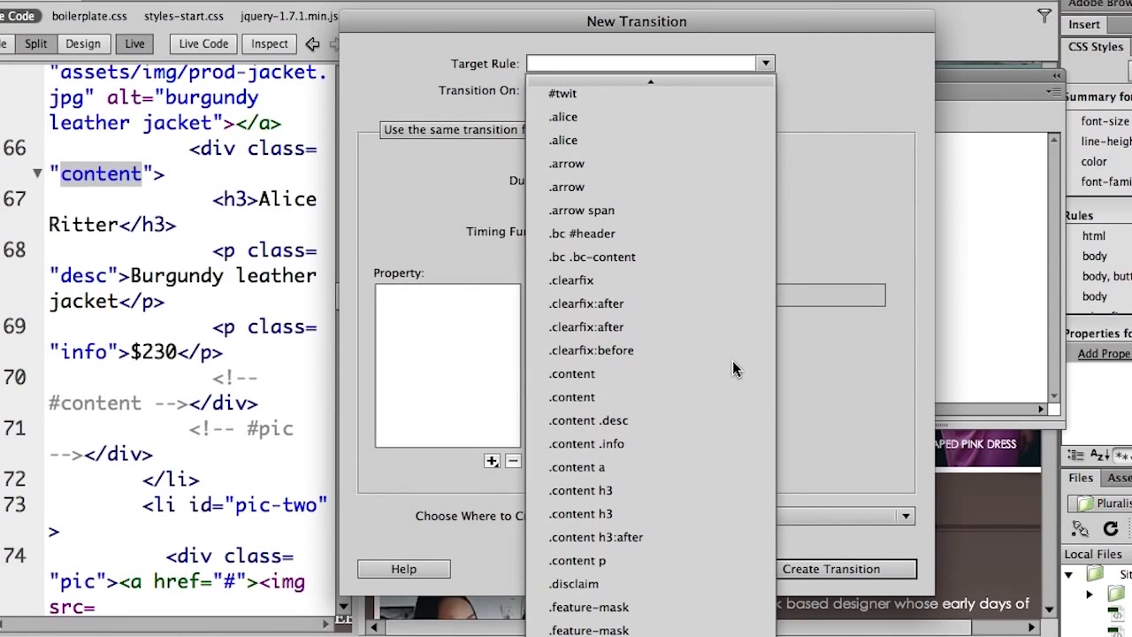
pyautogui.moveTo(704, 397)
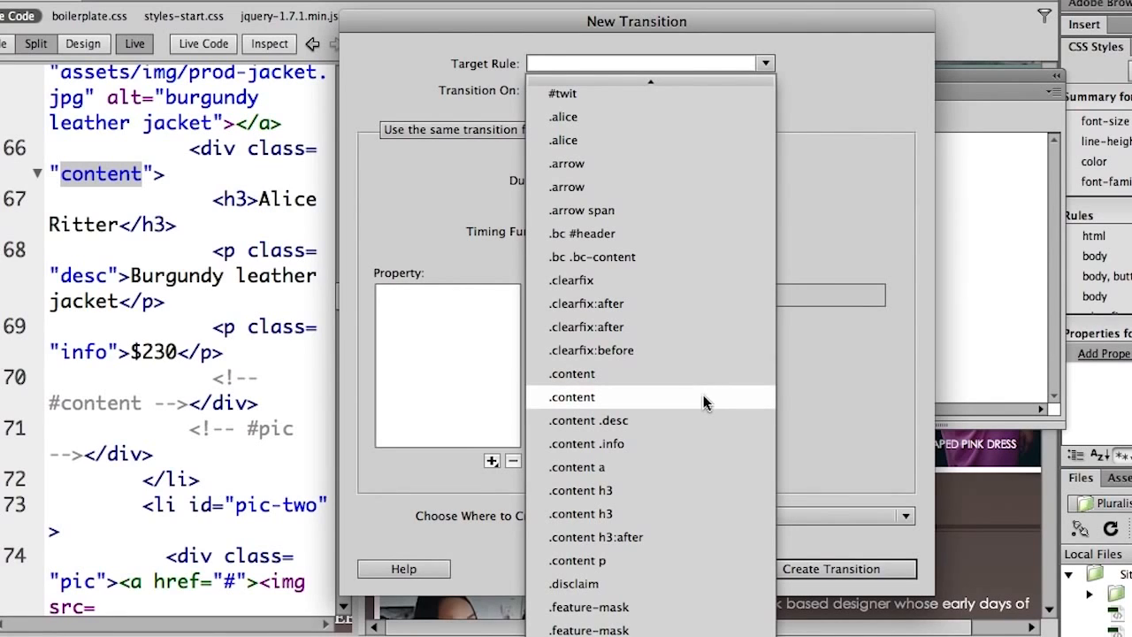
pyautogui.moveTo(798, 399)
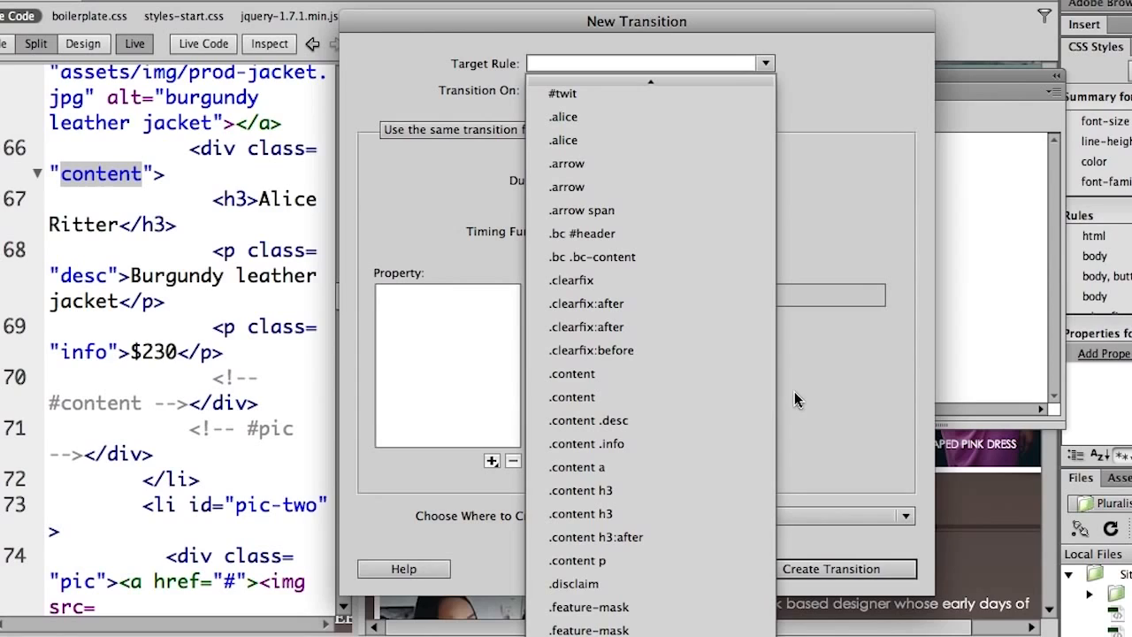
pyautogui.moveTo(663, 384)
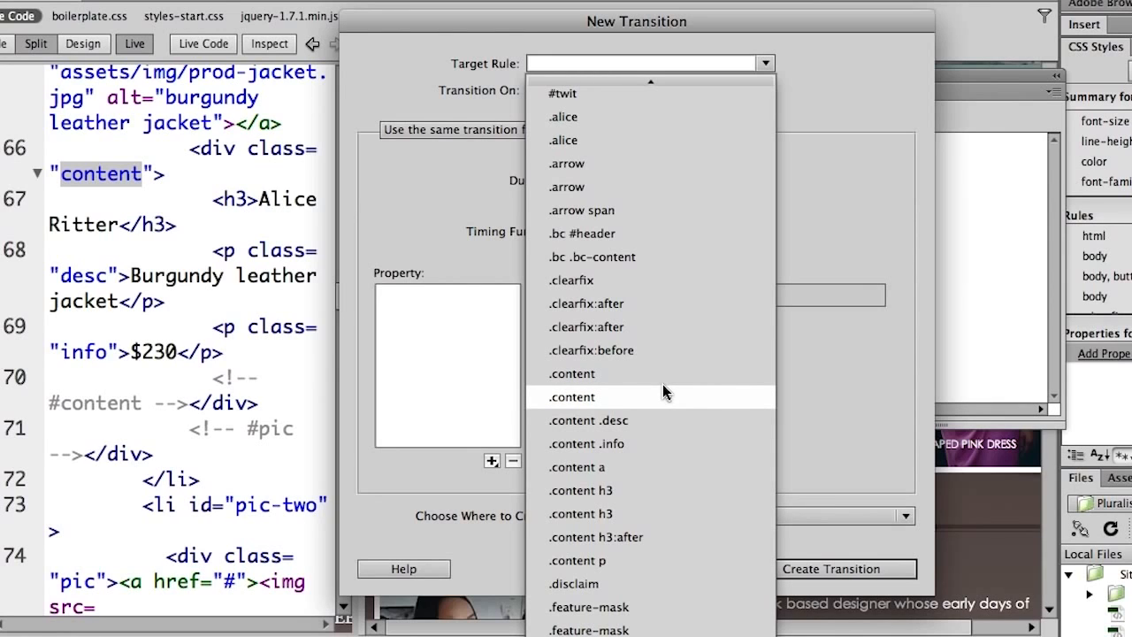
pyautogui.click(571, 396)
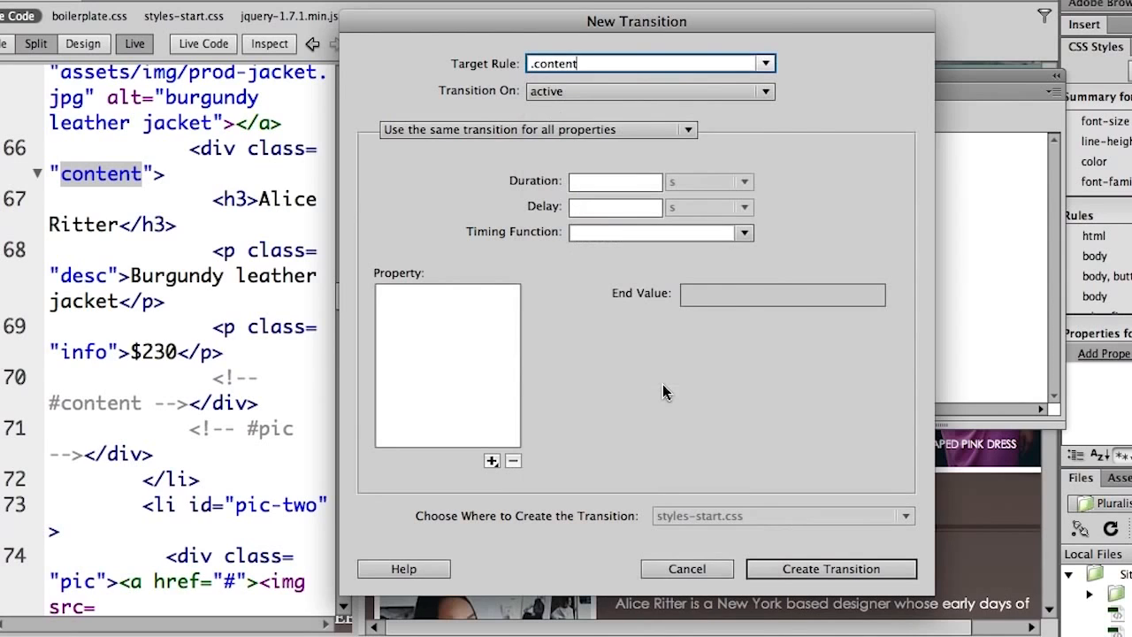
pyautogui.moveTo(657, 375)
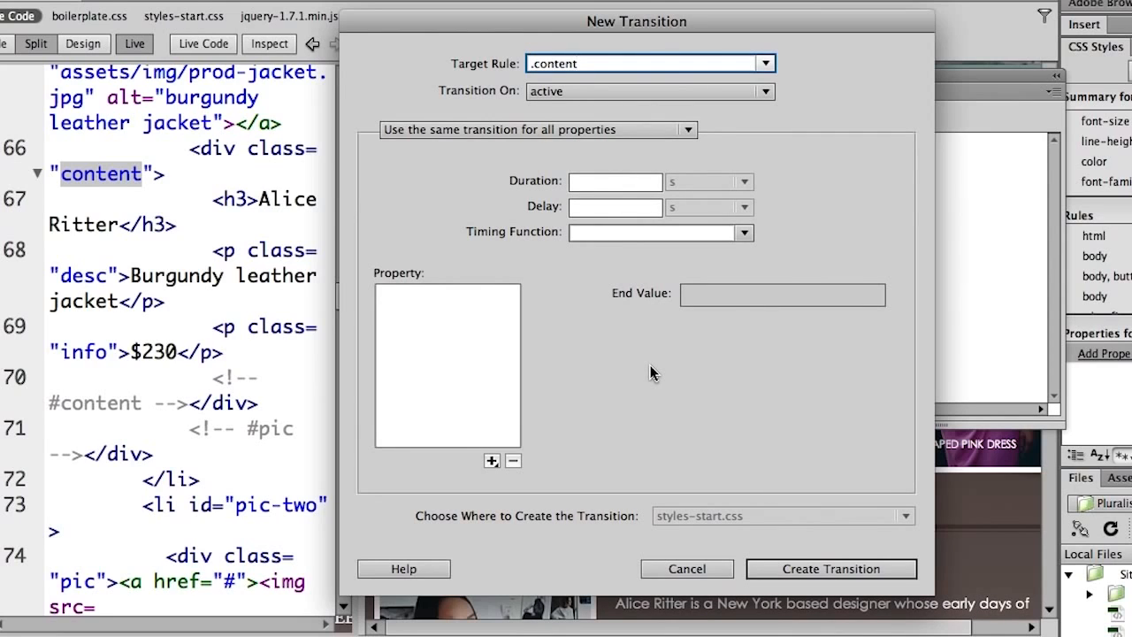
pyautogui.moveTo(703, 102)
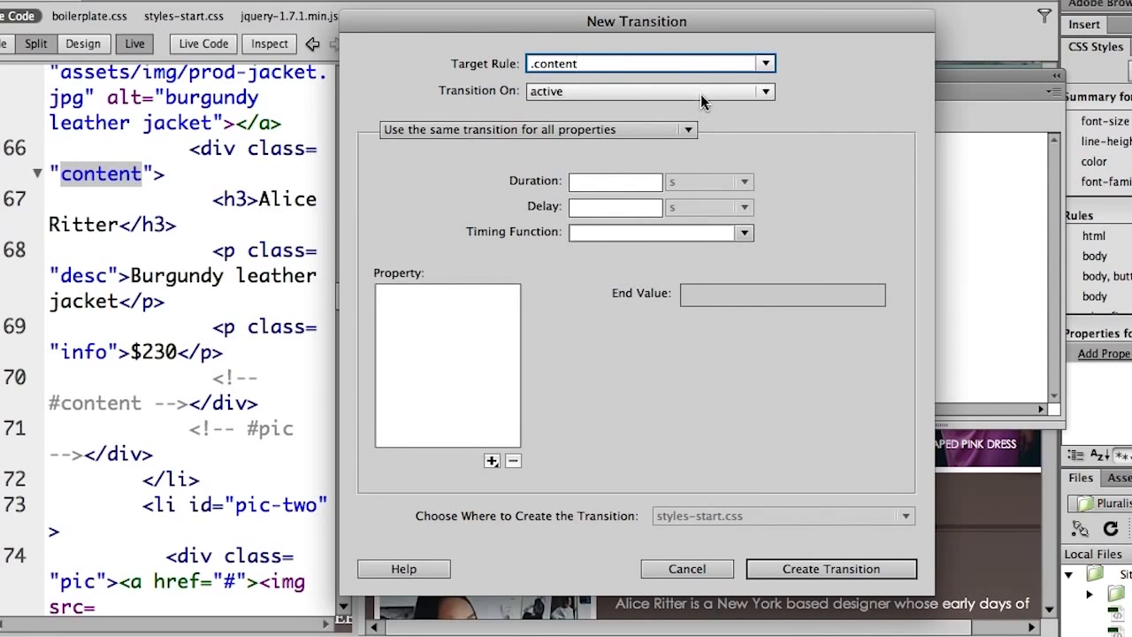
# - Change the .content transition trigger from active to hover
pyautogui.click(763, 91)
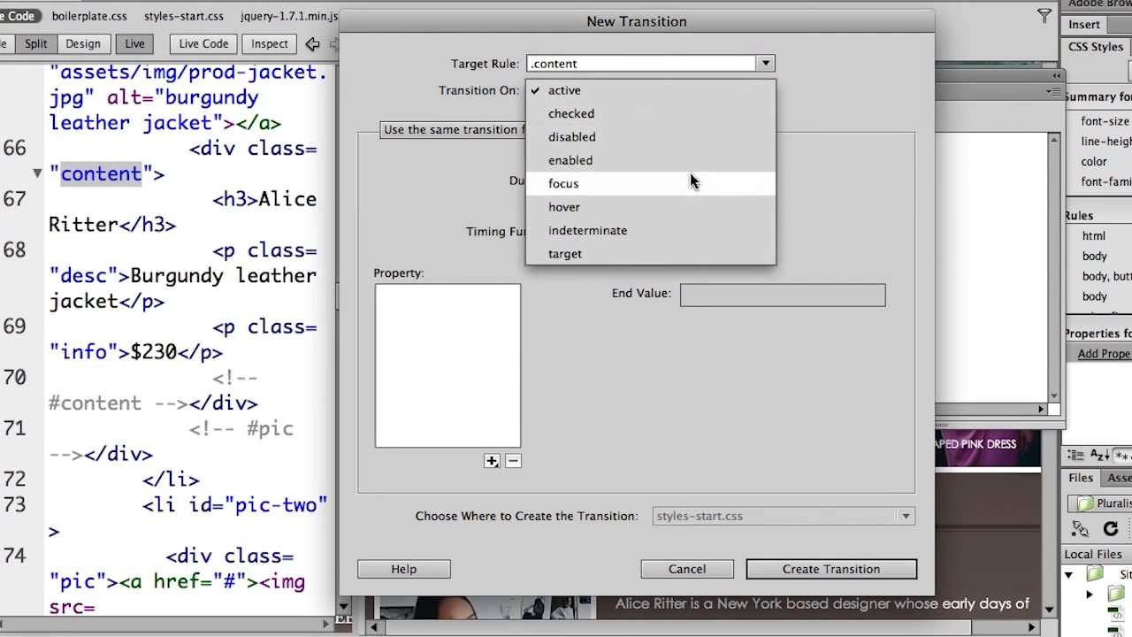
pyautogui.click(563, 207)
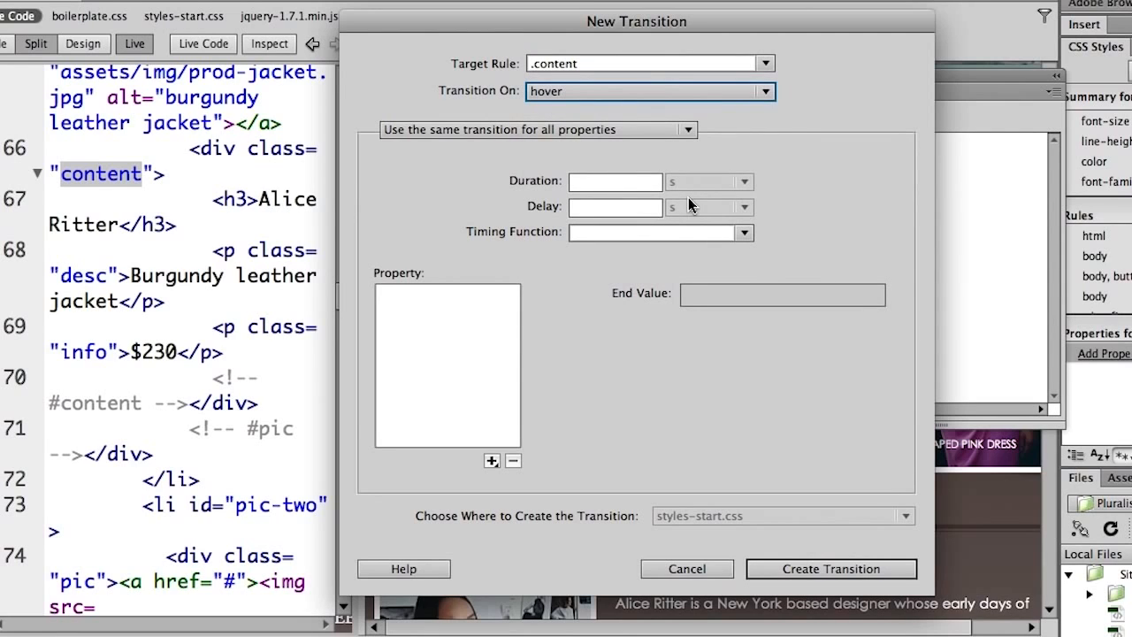
pyautogui.moveTo(581, 230)
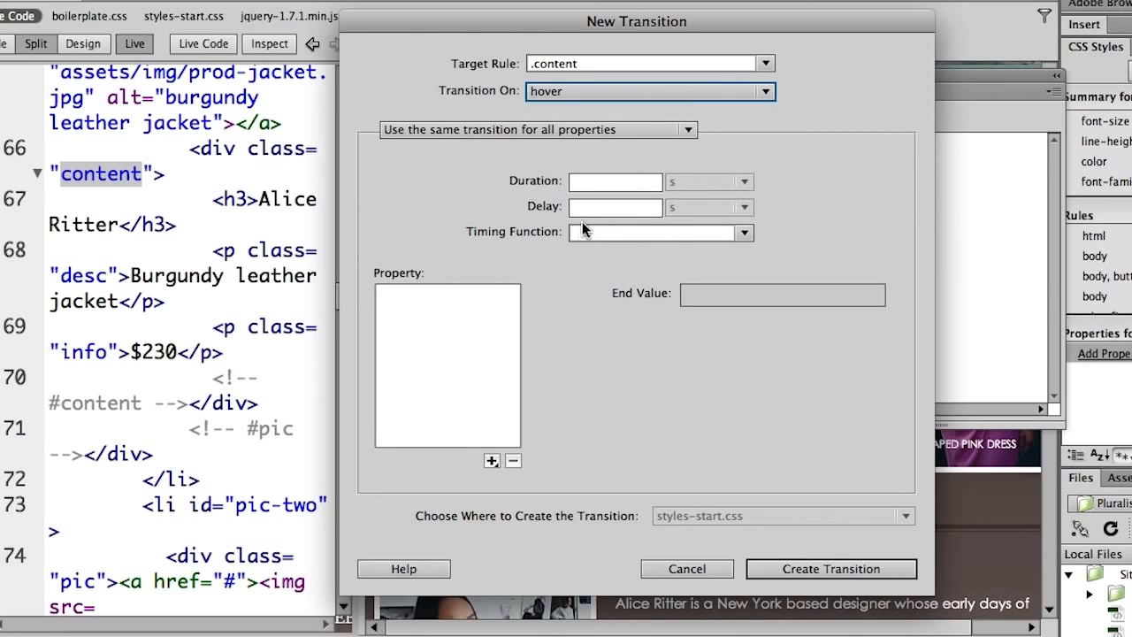
pyautogui.moveTo(492, 414)
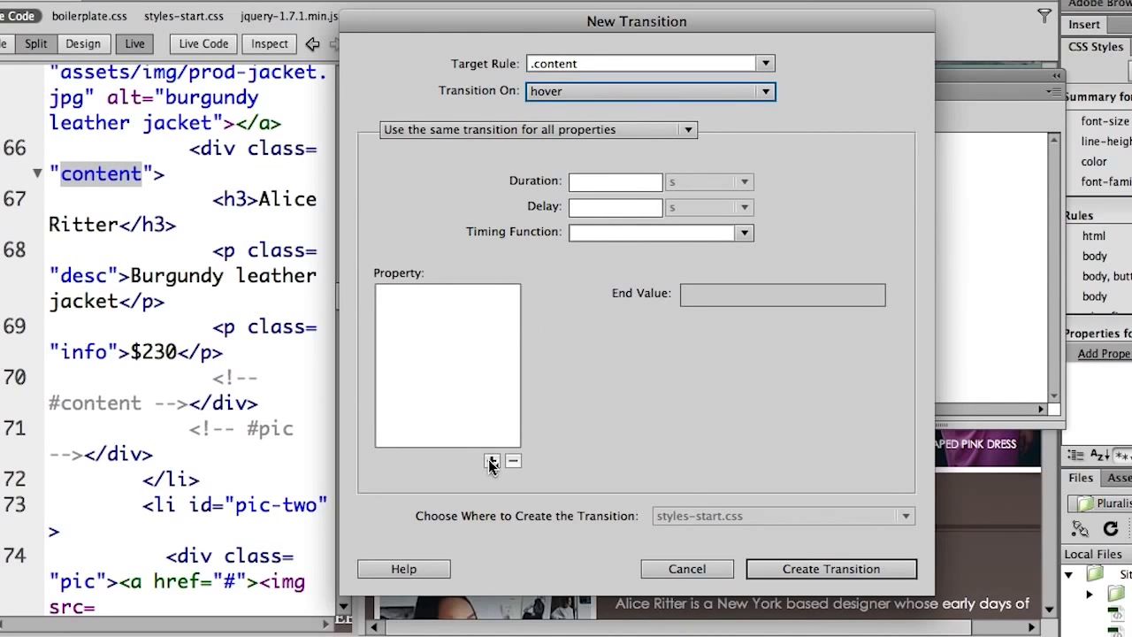
# - Add top (end value 0 px) and bottom (end value 0) as transition properties
pyautogui.click(492, 461)
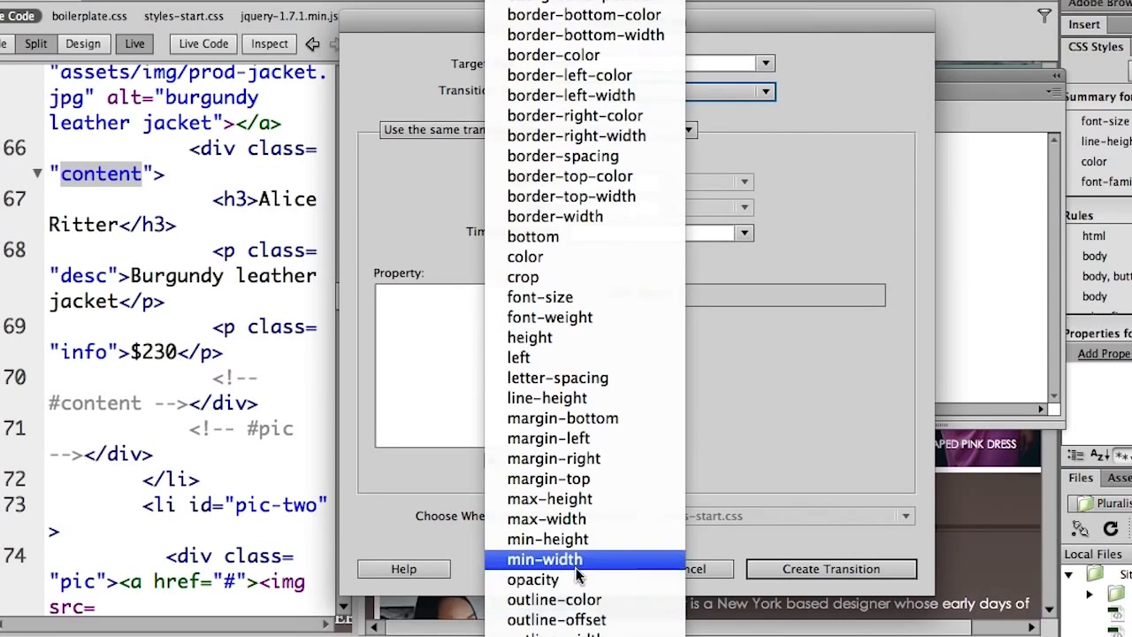
pyautogui.scroll(-3)
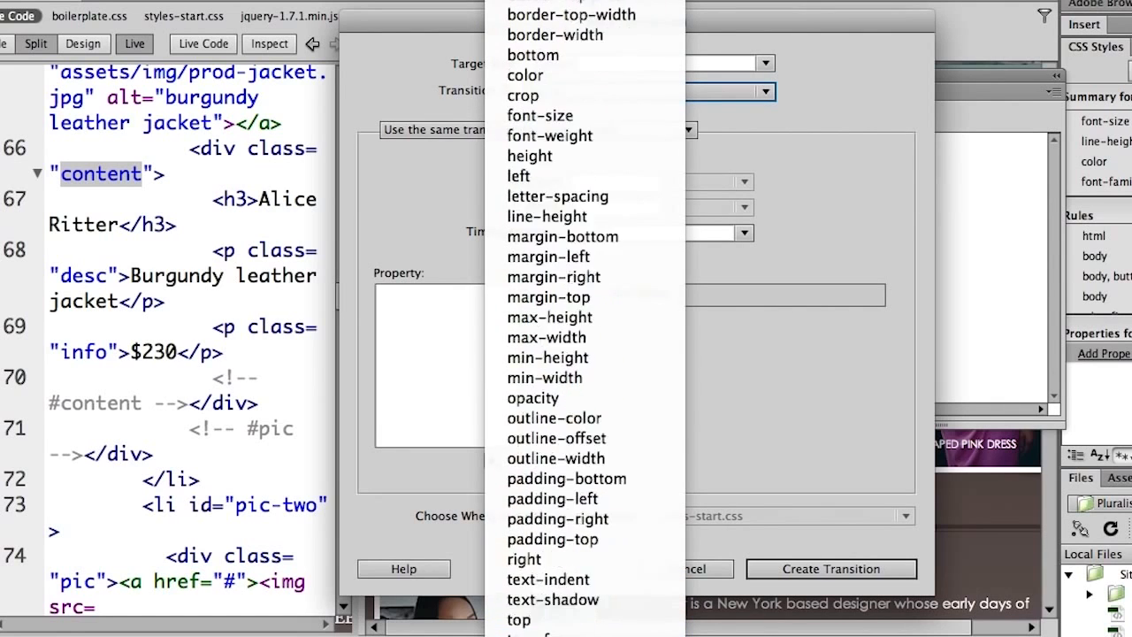
pyautogui.click(518, 619)
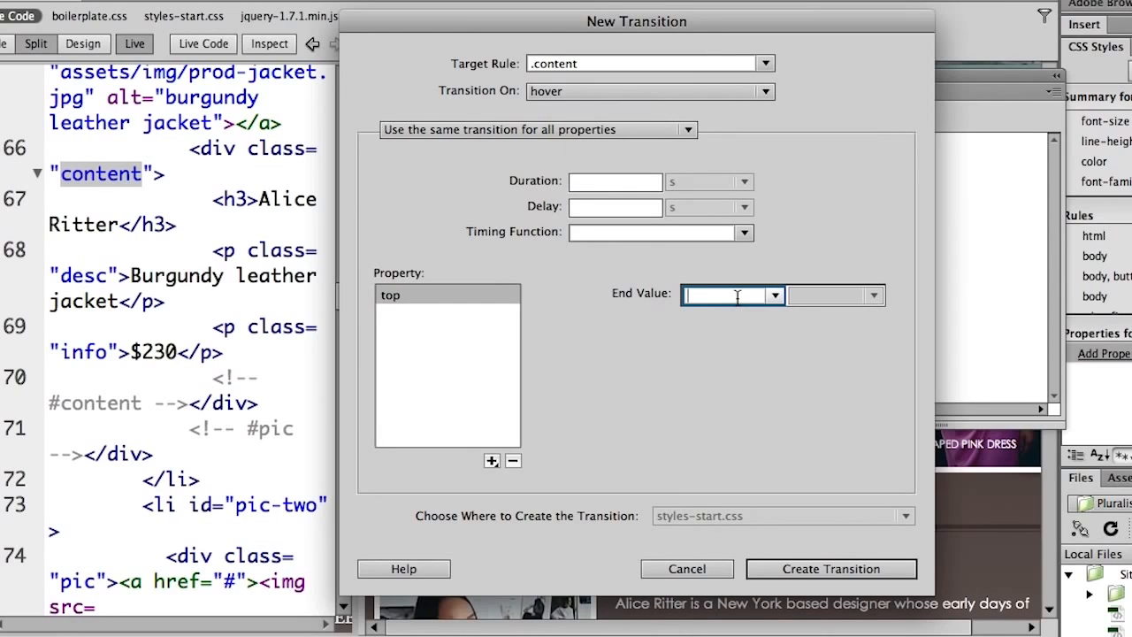
pyautogui.write('0')
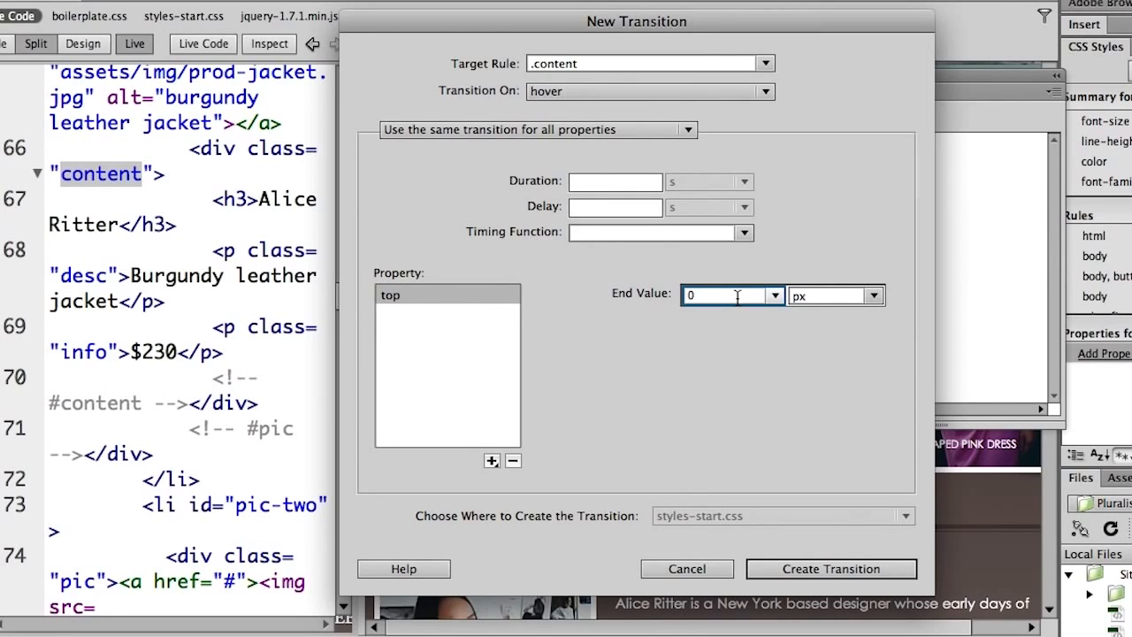
pyautogui.click(492, 460)
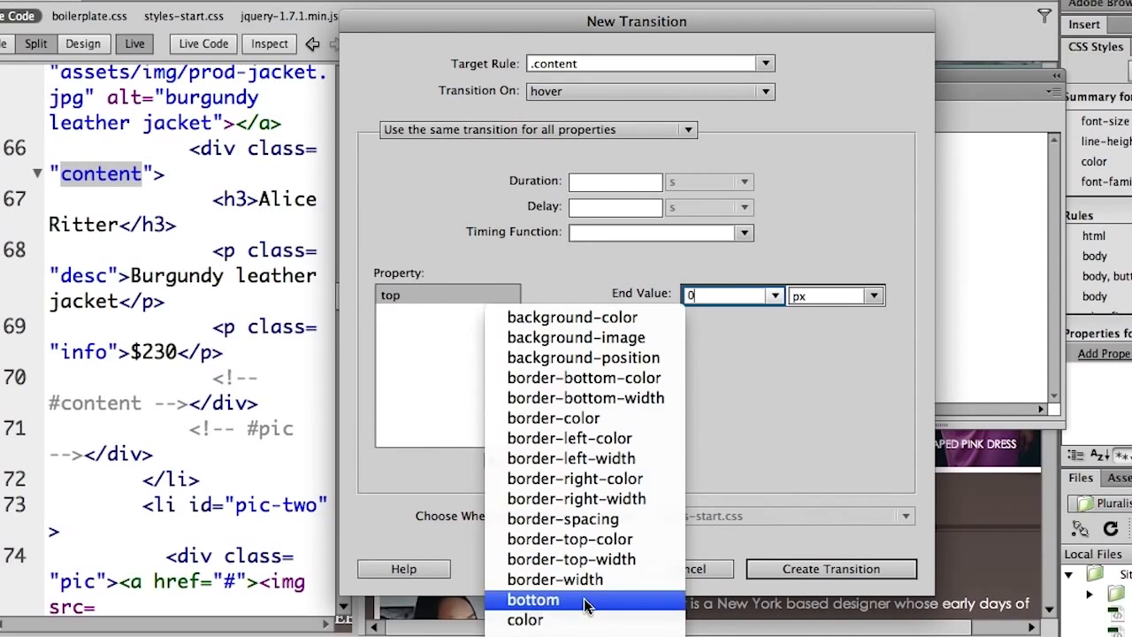
pyautogui.click(531, 600)
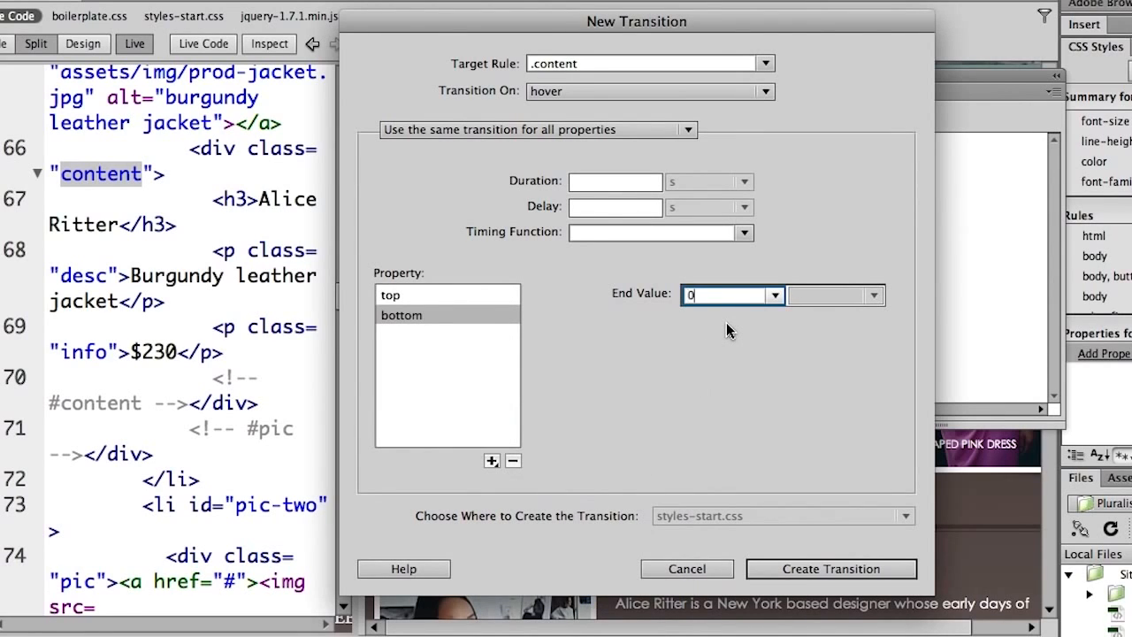
pyautogui.moveTo(606, 246)
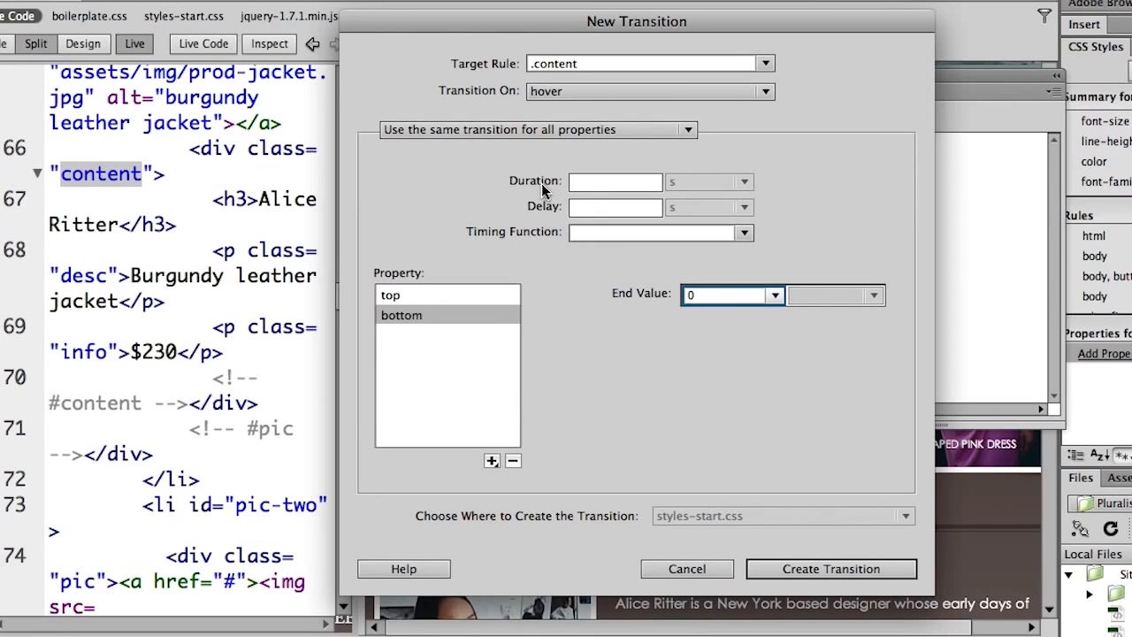
# - Set duration 1 s, delay .5 s and linear timing, then create the transition
pyautogui.click(615, 181)
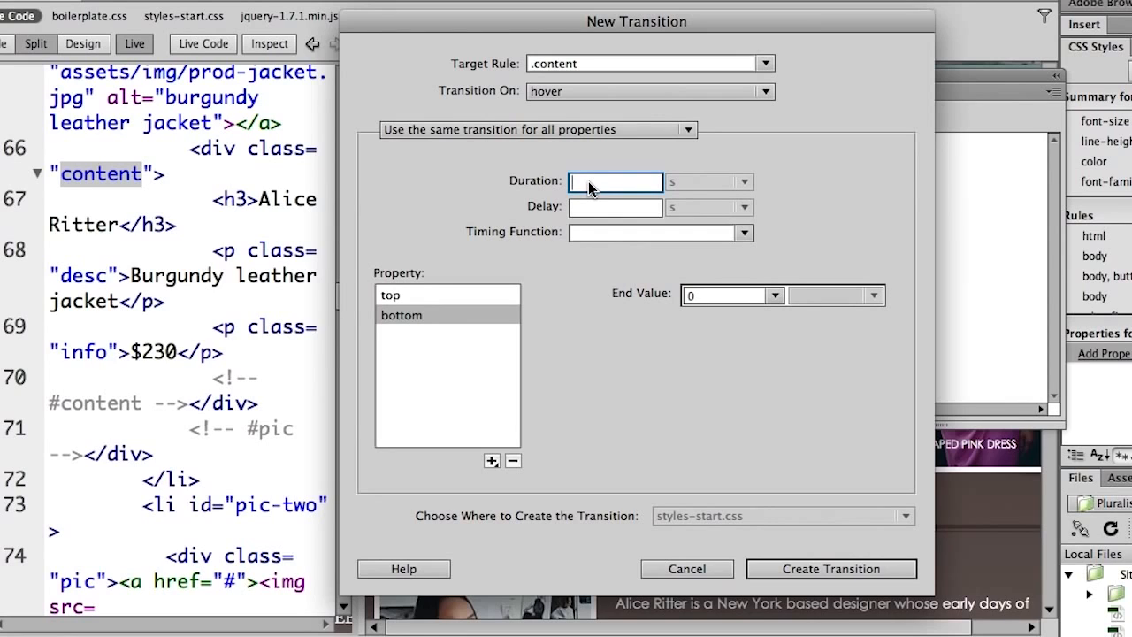
pyautogui.write('1')
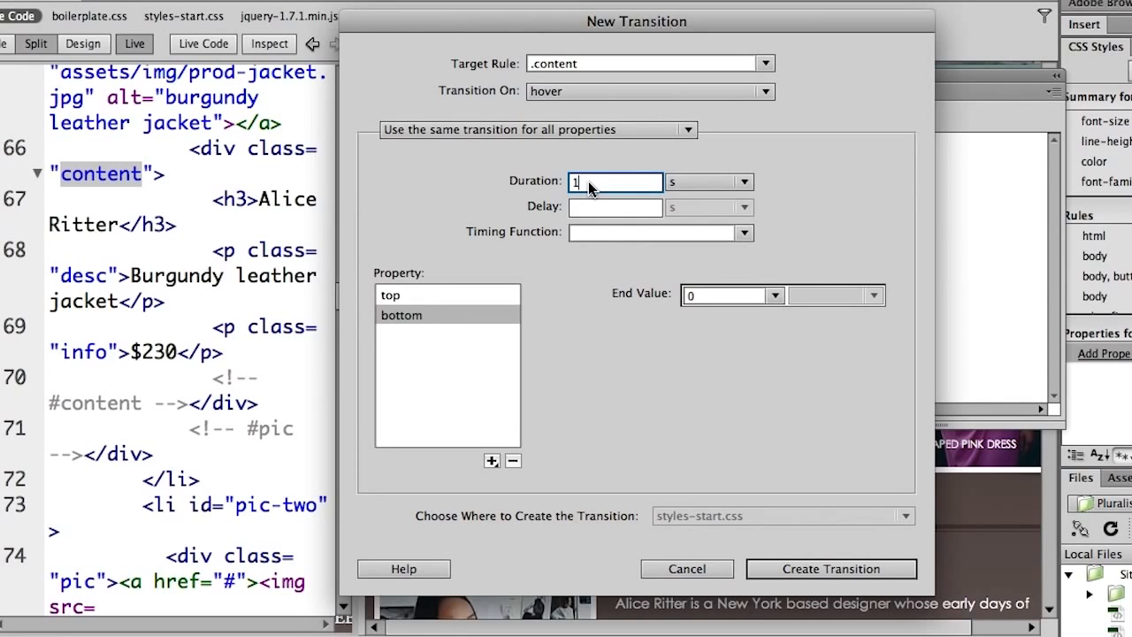
pyautogui.click(615, 207)
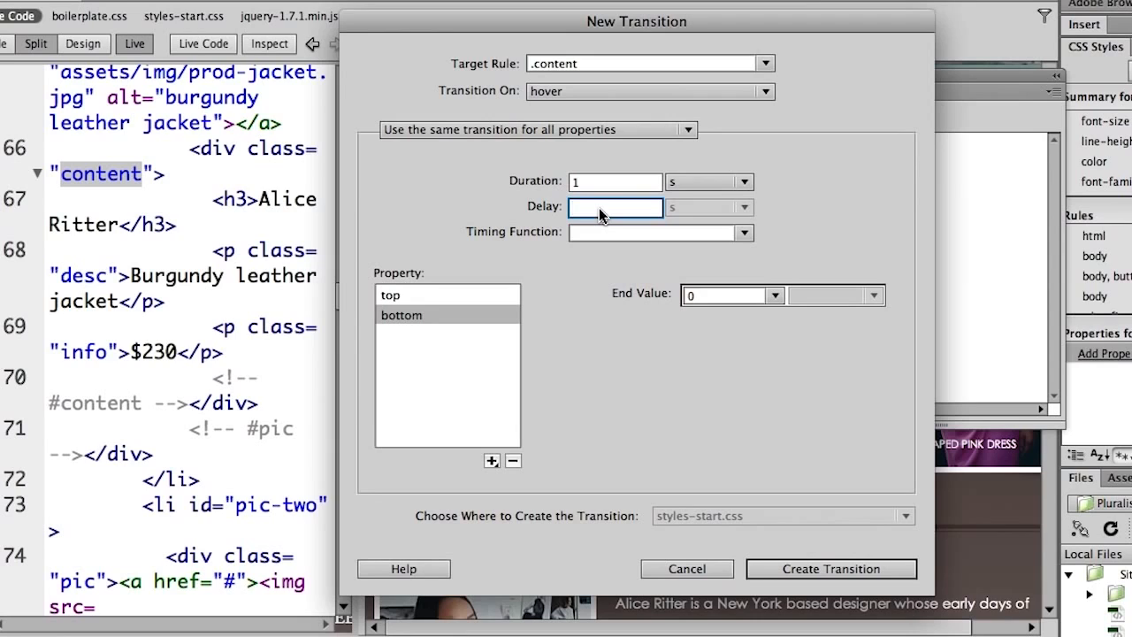
pyautogui.write('.5')
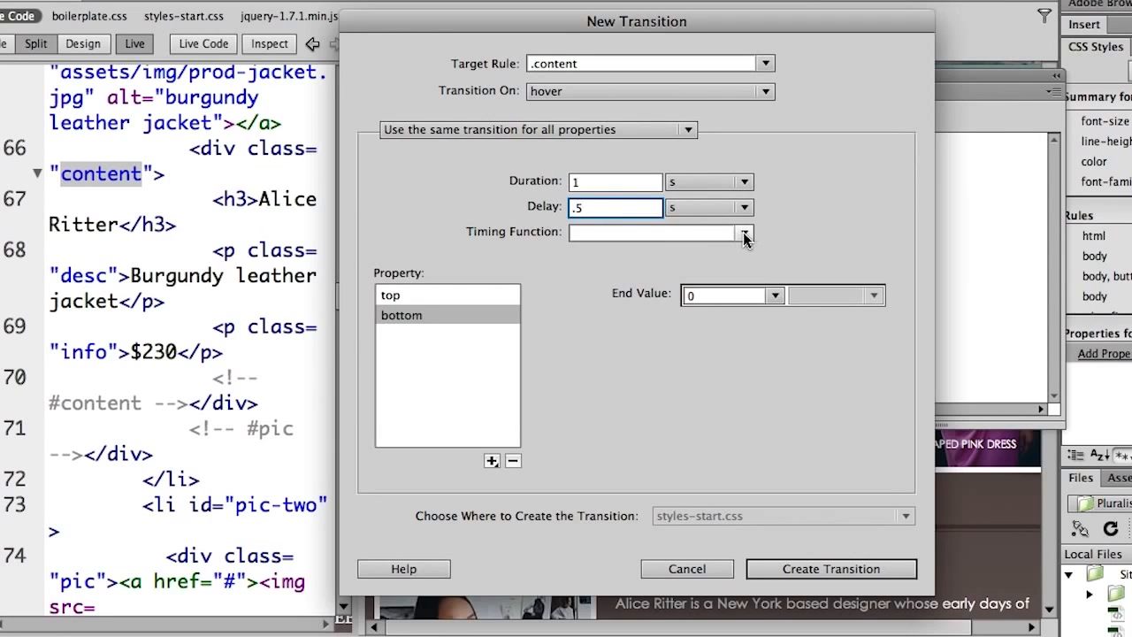
pyautogui.click(744, 232)
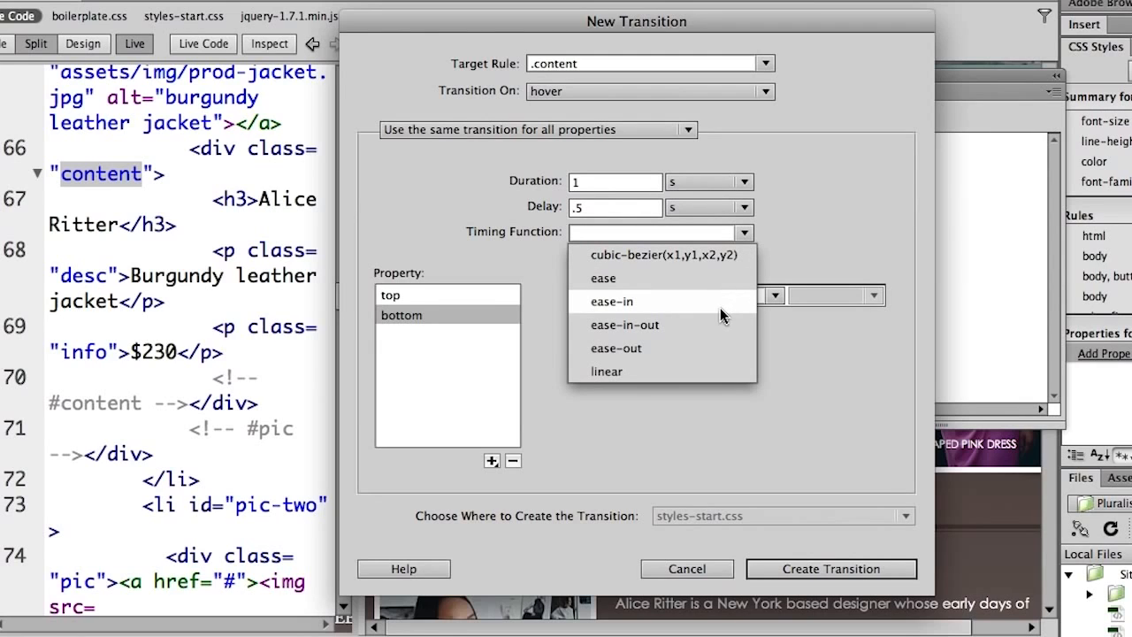
pyautogui.moveTo(701, 371)
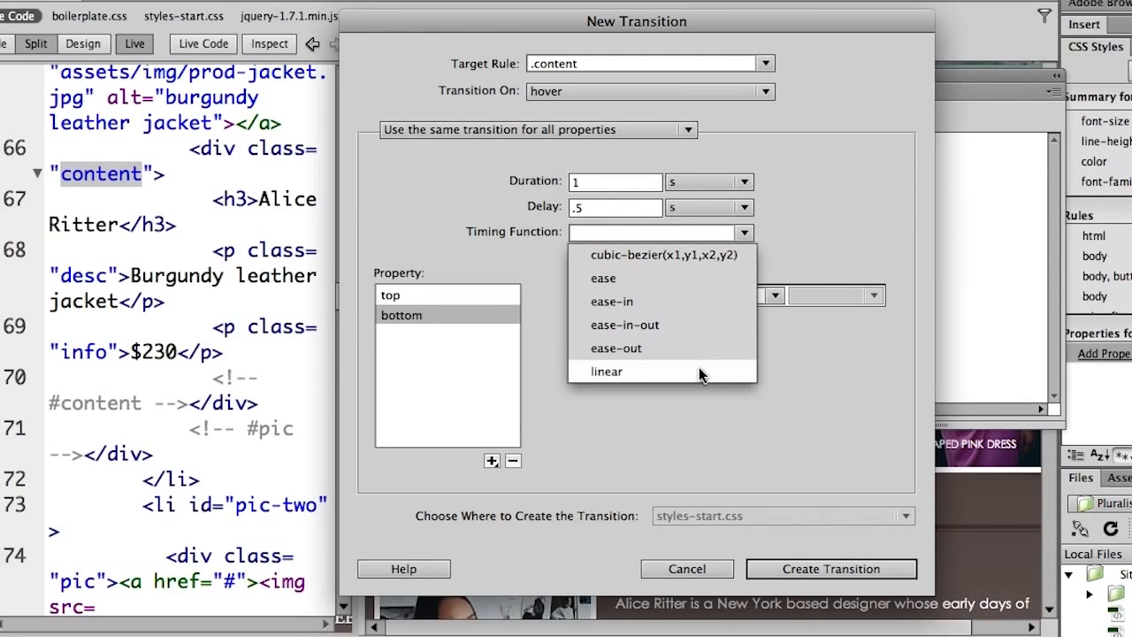
pyautogui.click(607, 371)
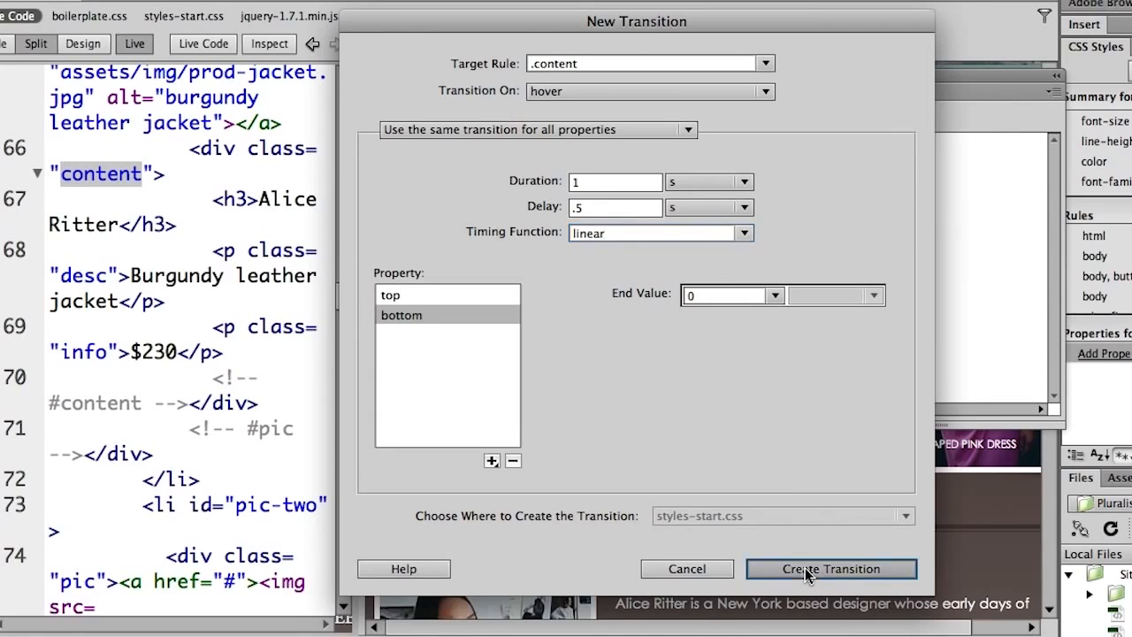
pyautogui.click(829, 569)
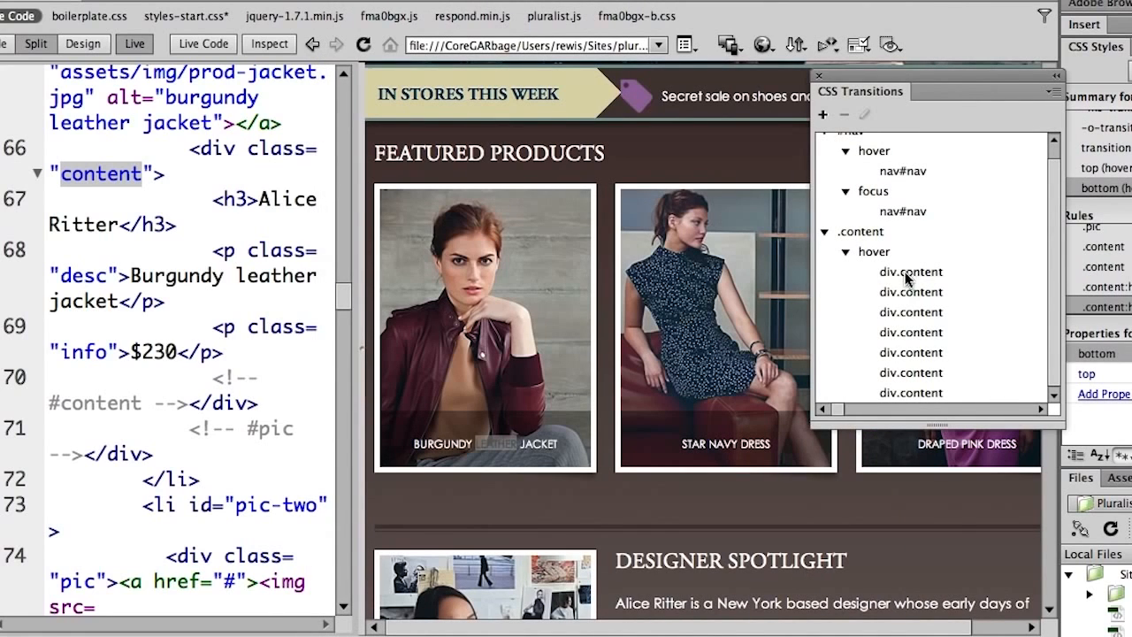
pyautogui.moveTo(906, 300)
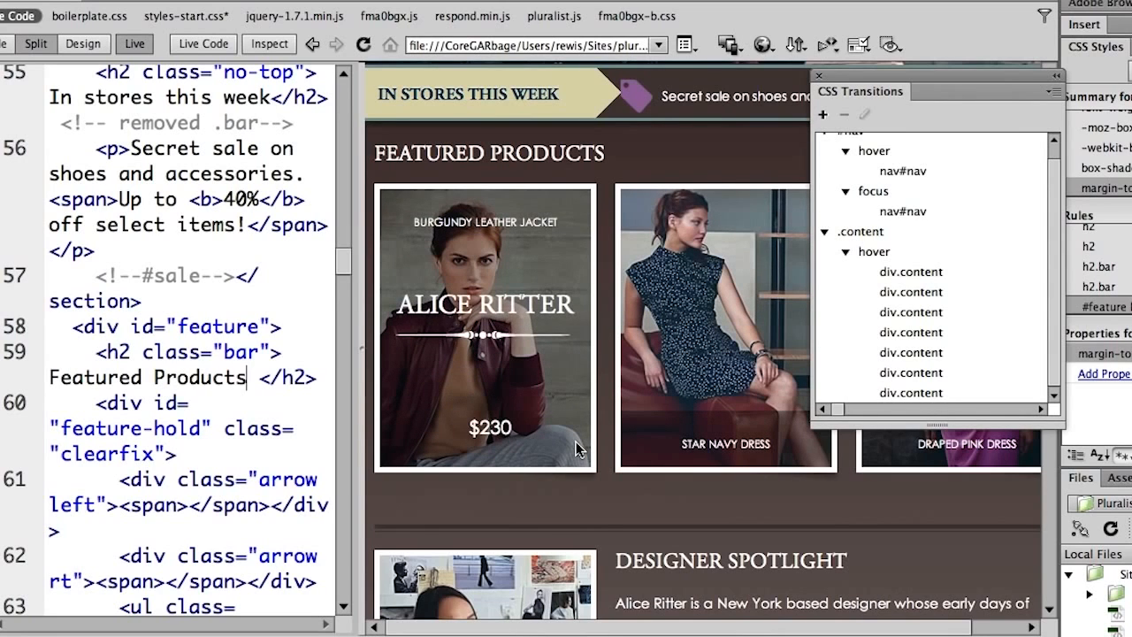
pyautogui.moveTo(566, 418)
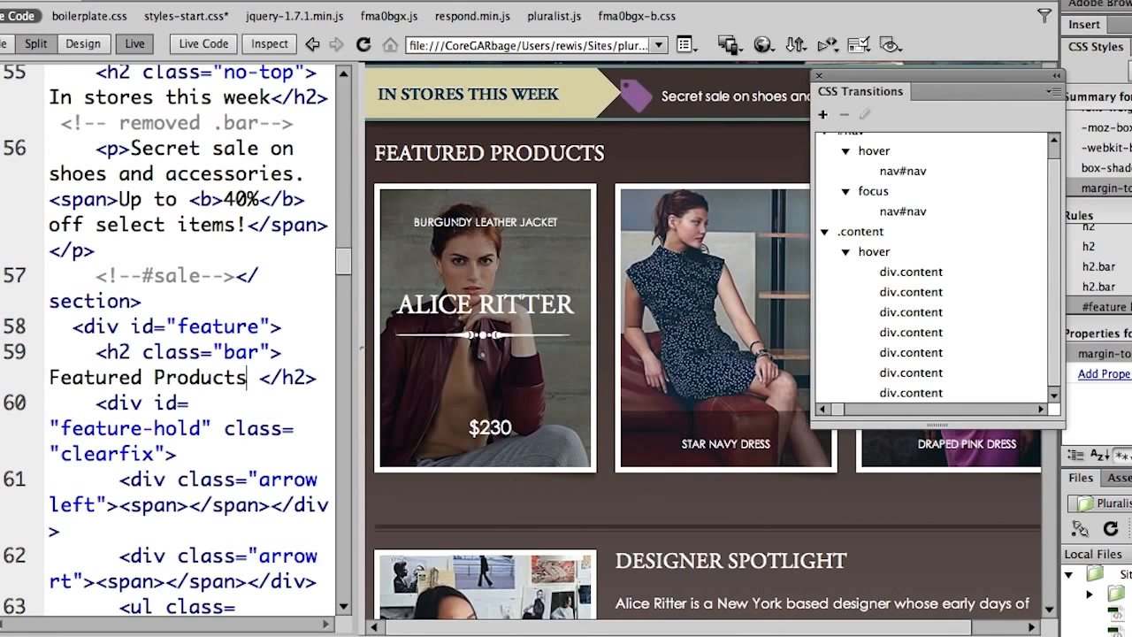
pyautogui.moveTo(530, 276)
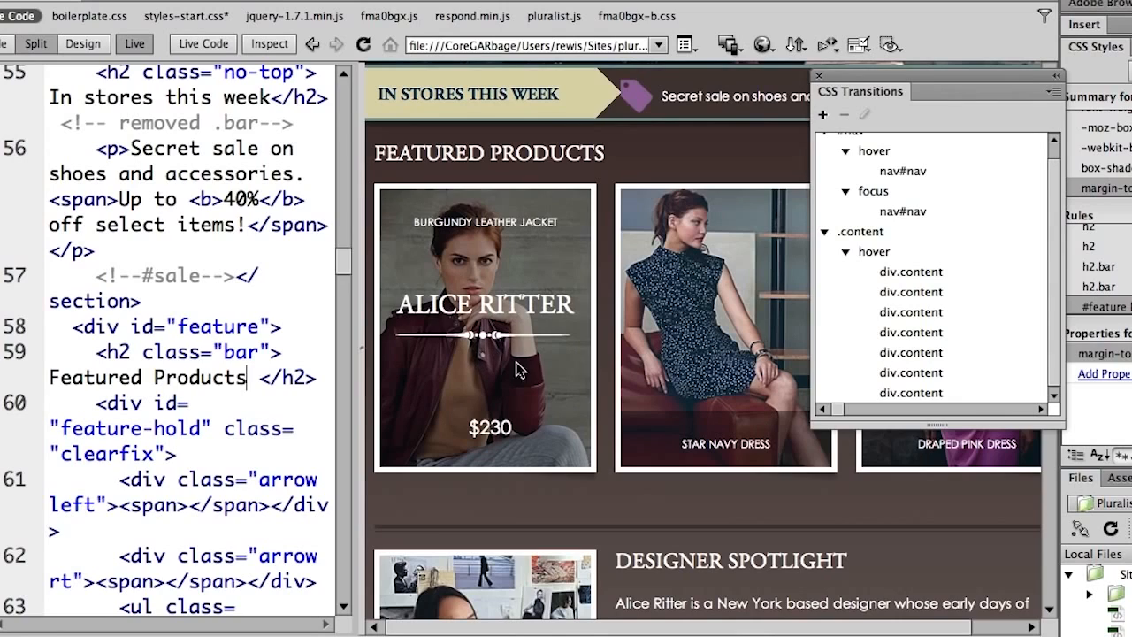
pyautogui.moveTo(551, 362)
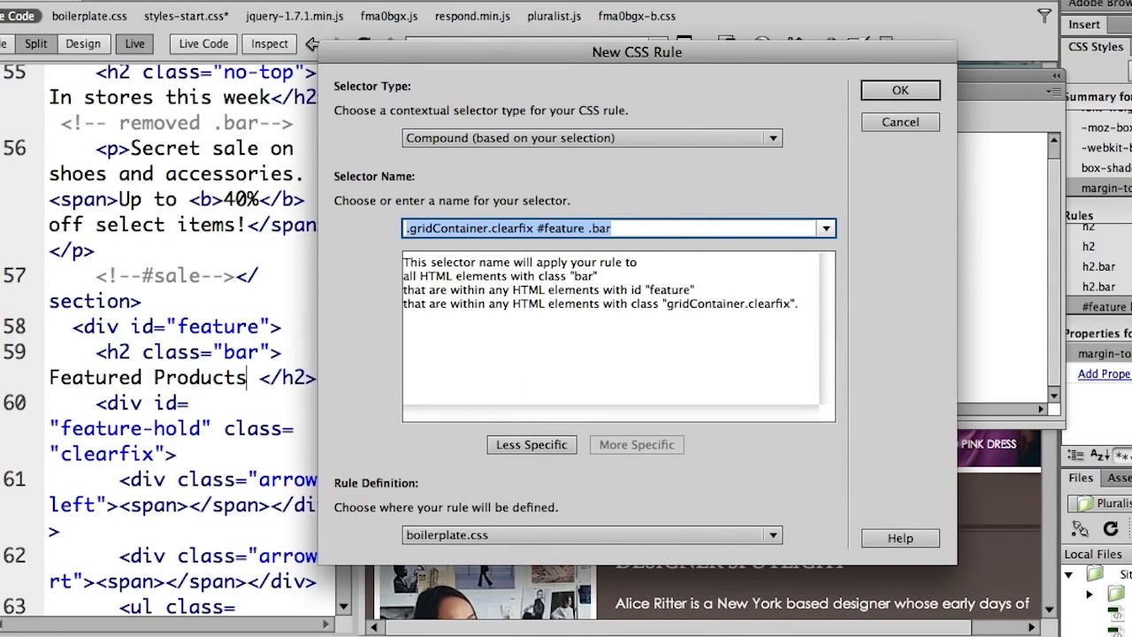
pyautogui.moveTo(792, 230)
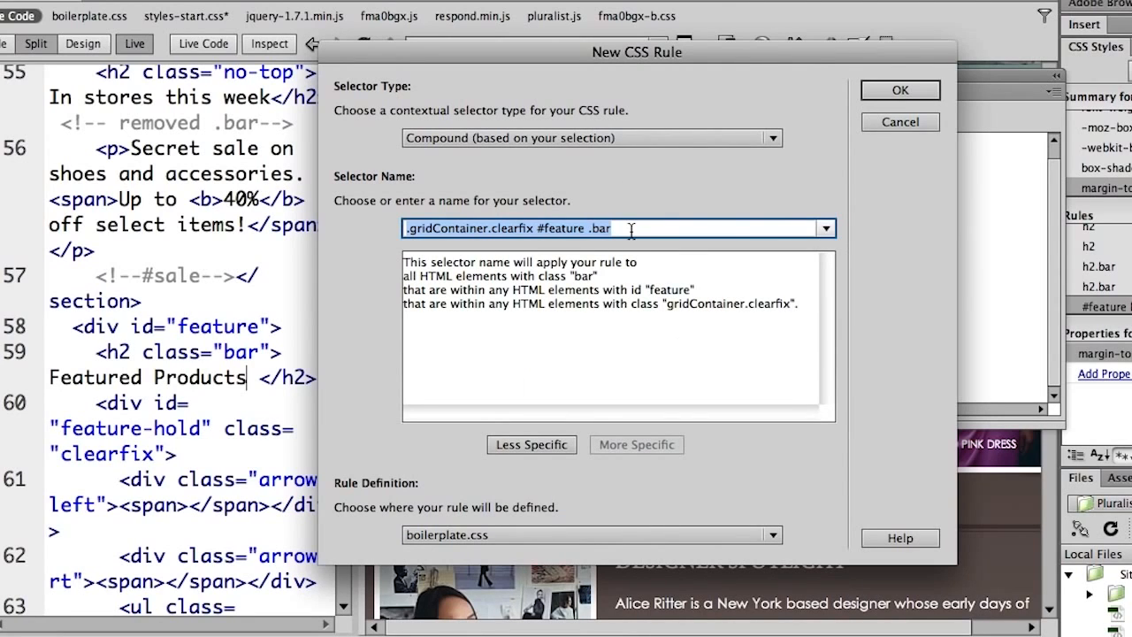
# - Name the rule '.content:hover .desc', store it in styles-start.css, and confirm
pyautogui.write('.cont')
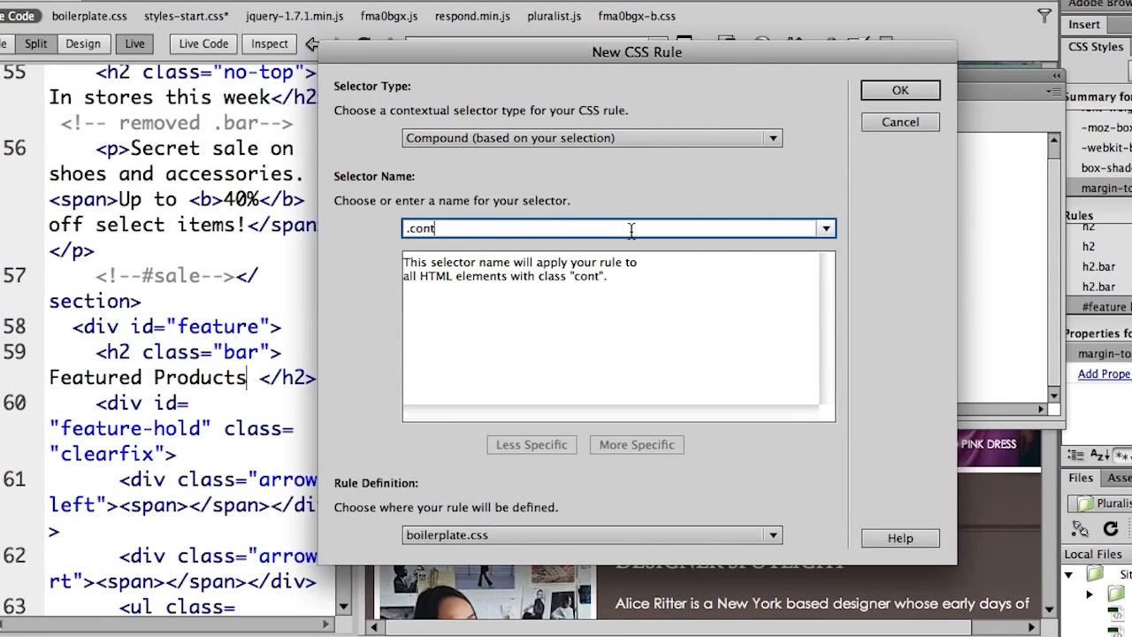
pyautogui.write('ent')
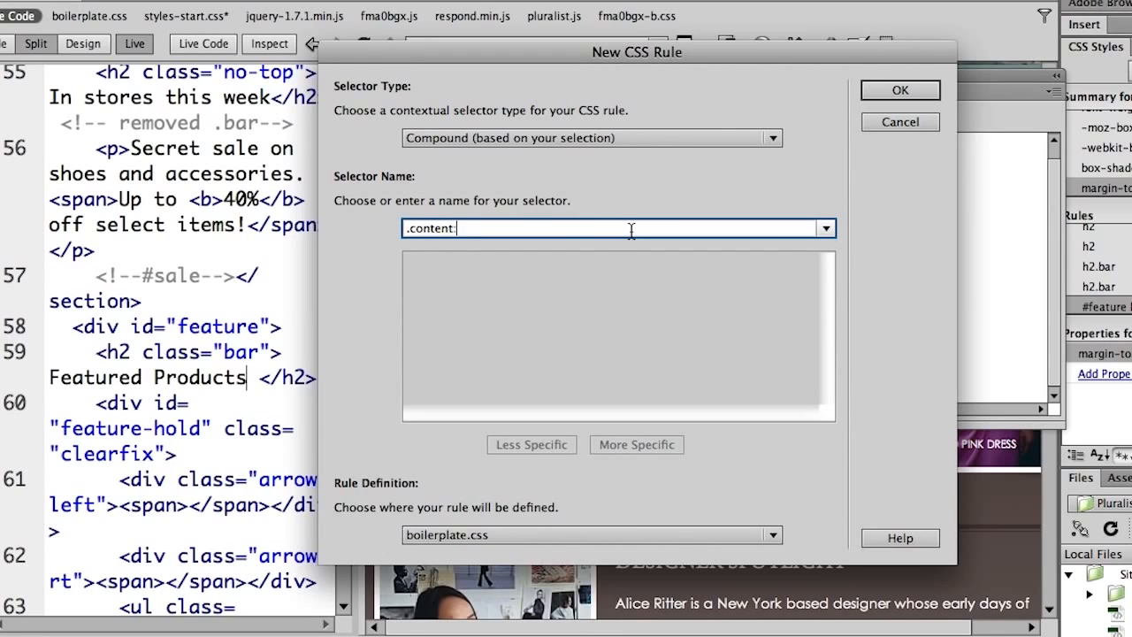
pyautogui.write(':hover')
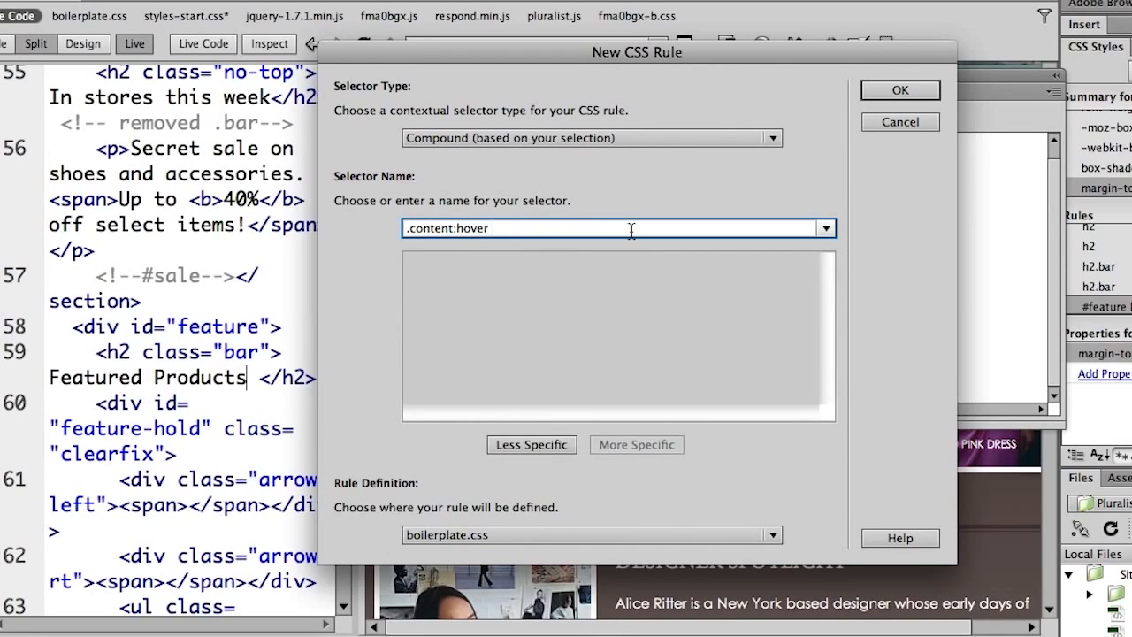
pyautogui.write('desc')
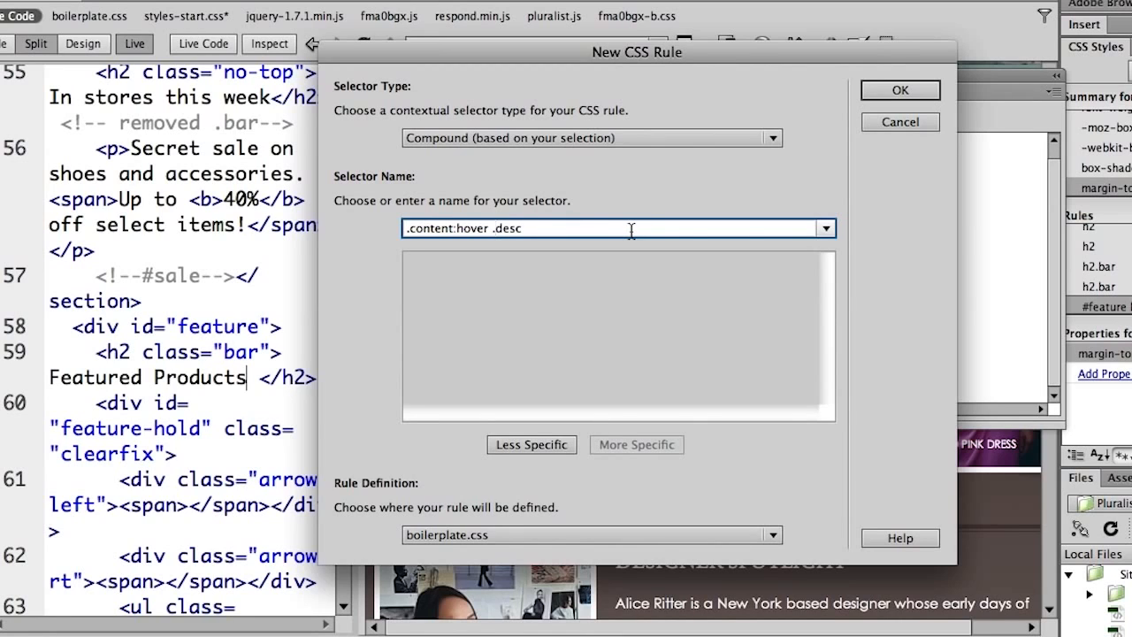
pyautogui.click(770, 534)
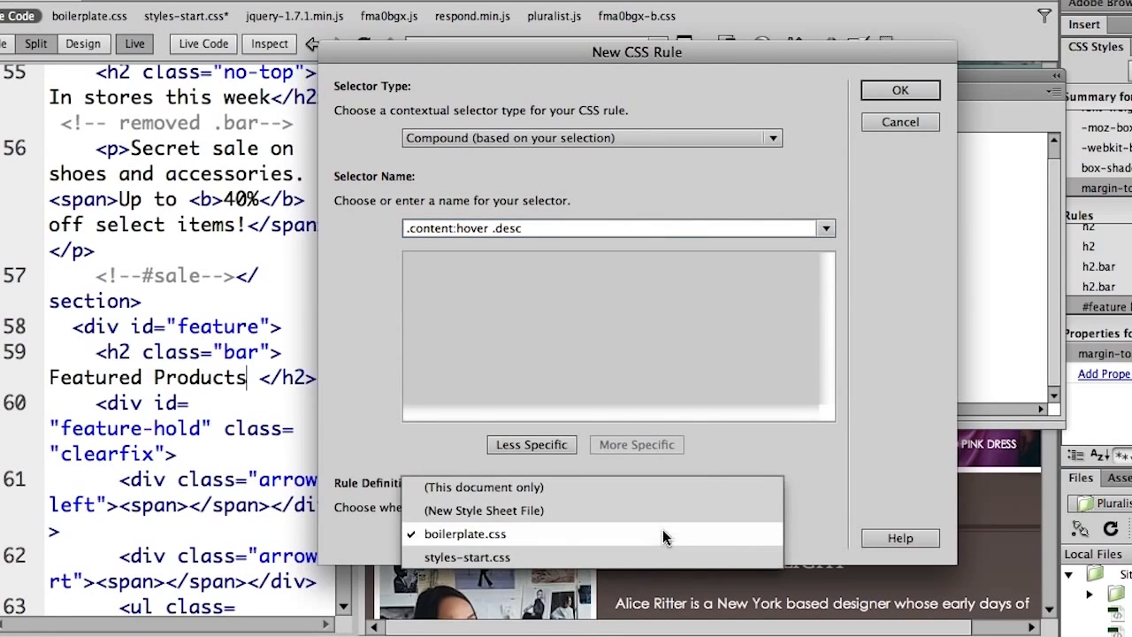
pyautogui.click(466, 556)
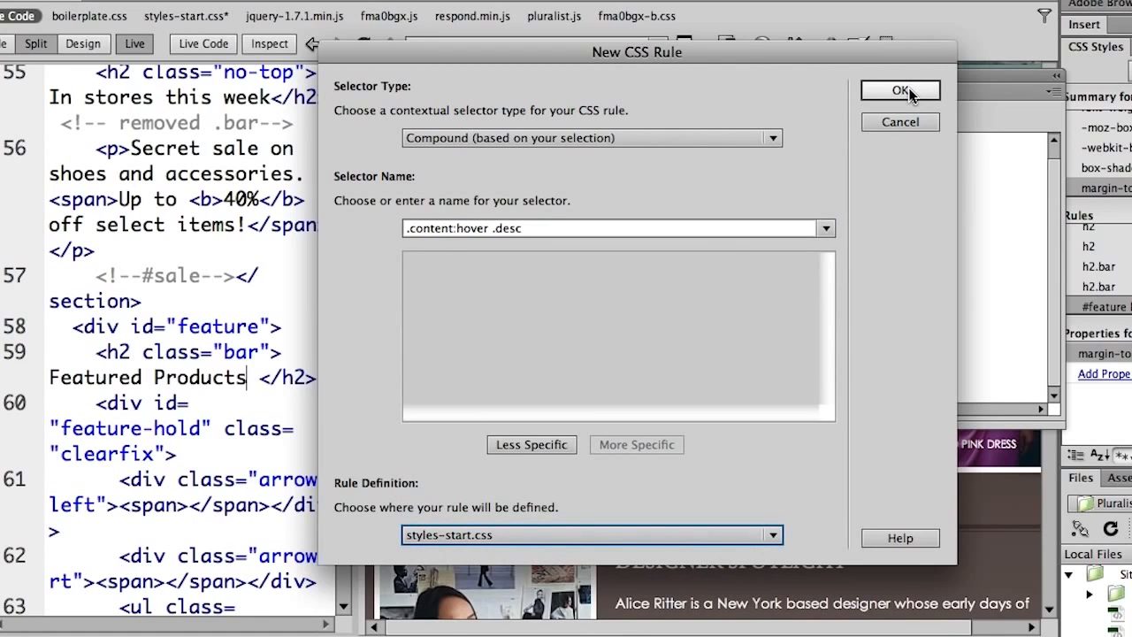
pyautogui.click(899, 90)
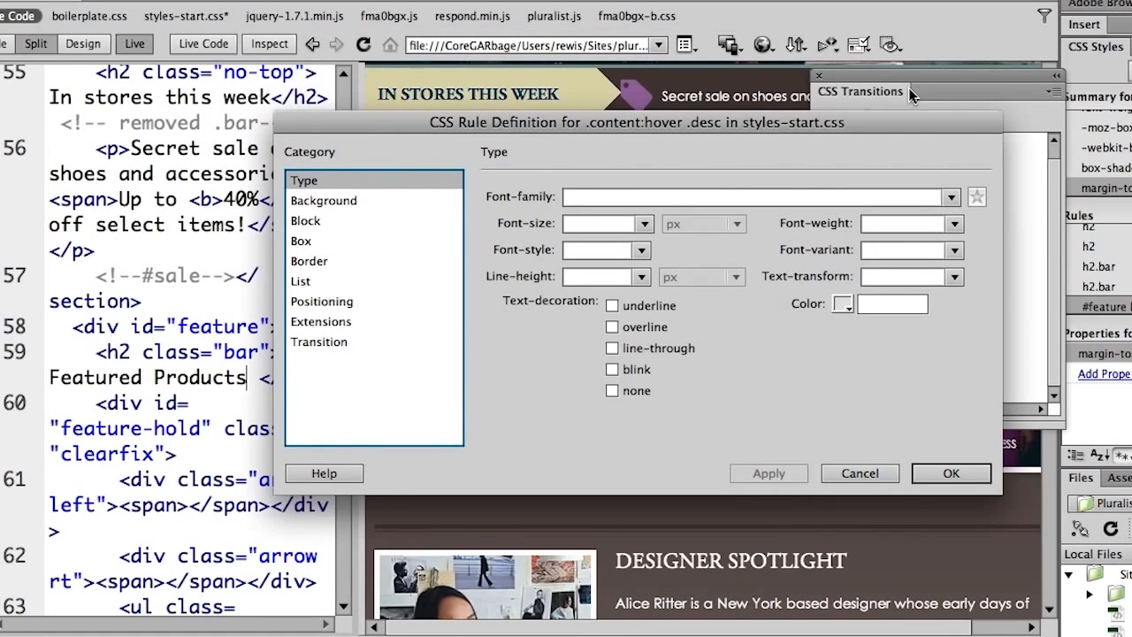
pyautogui.moveTo(891, 134)
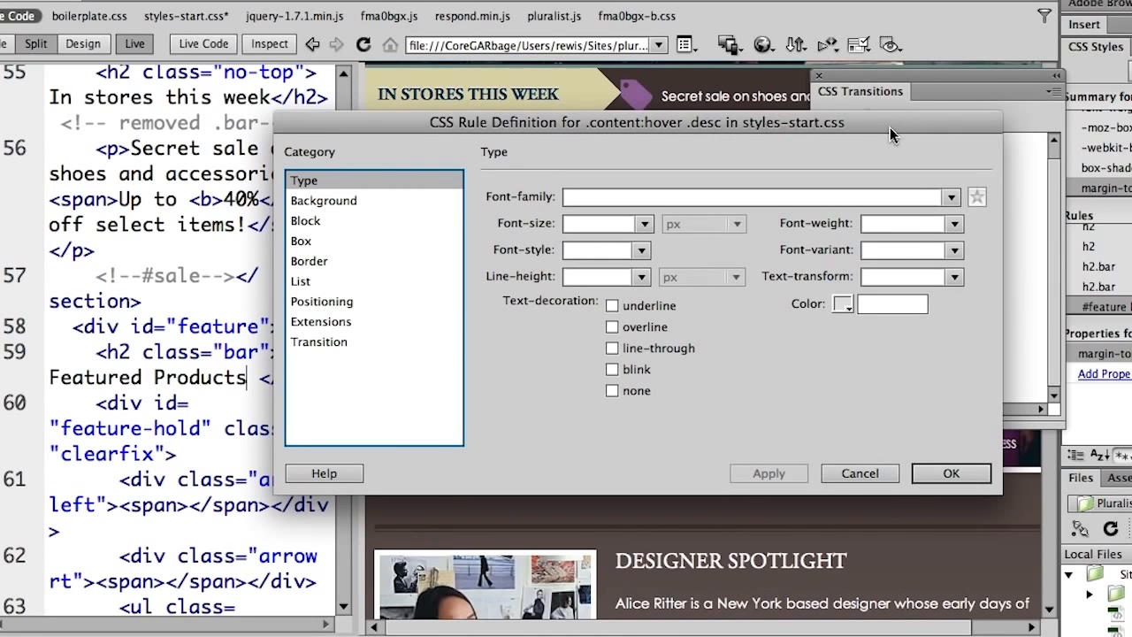
pyautogui.moveTo(433, 269)
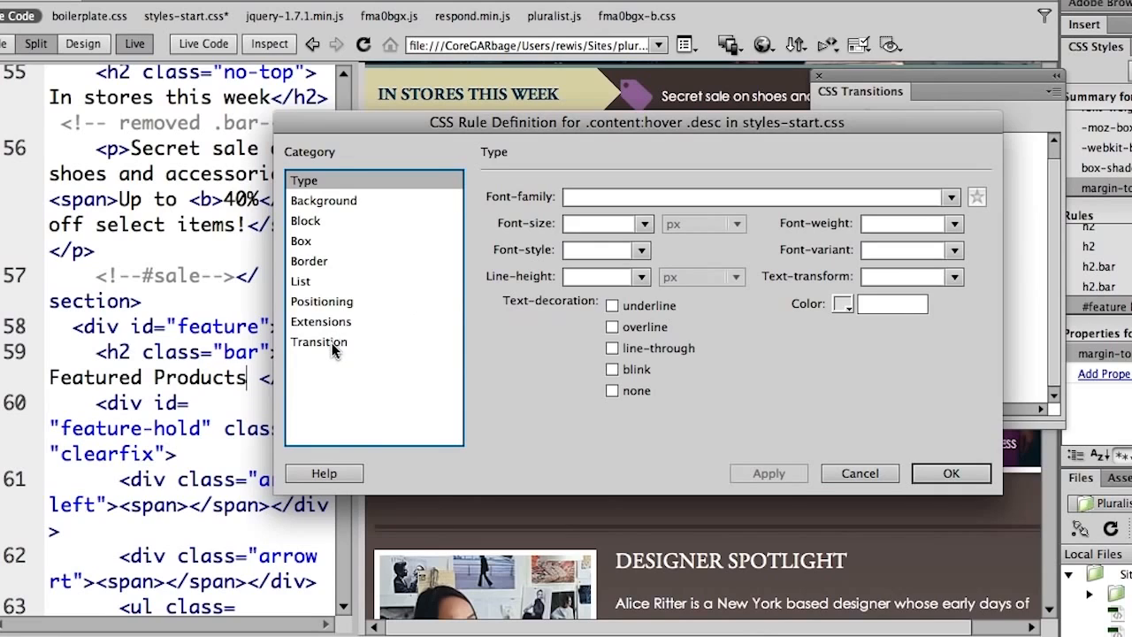
# - Keep all animatable properties transitioning and set the rule's Placement Top to 53%
pyautogui.click(318, 341)
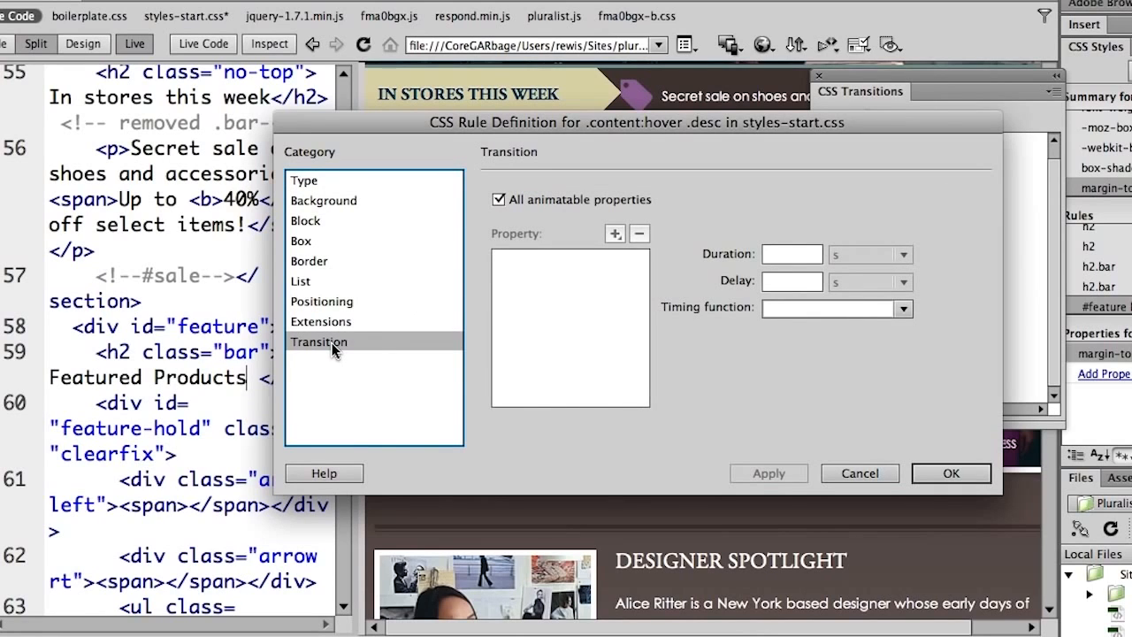
pyautogui.moveTo(555, 205)
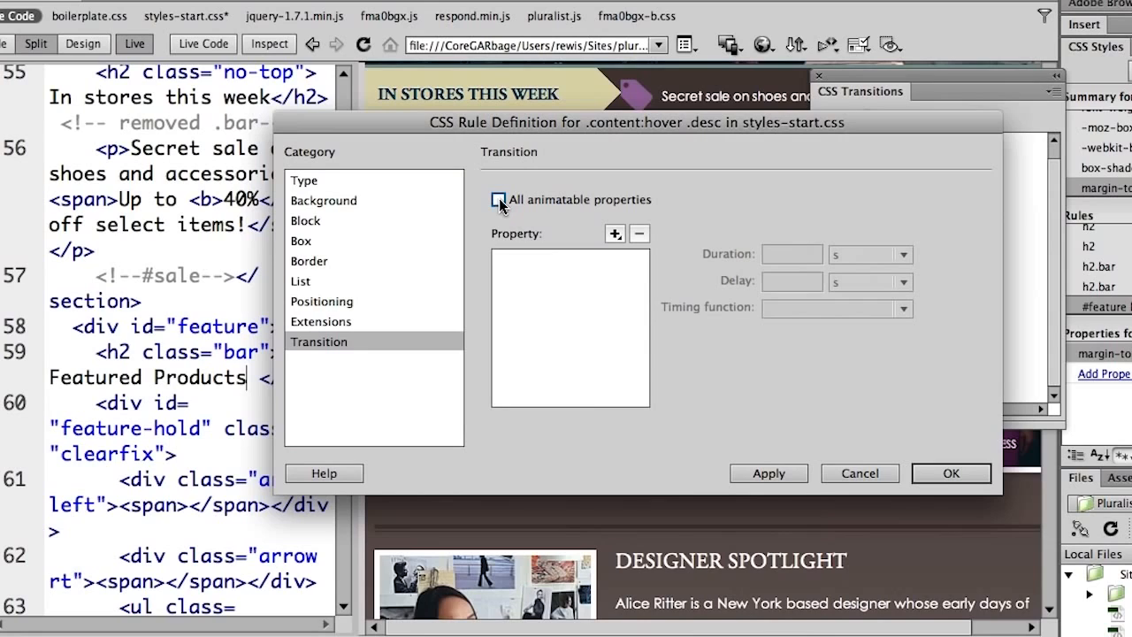
pyautogui.click(498, 199)
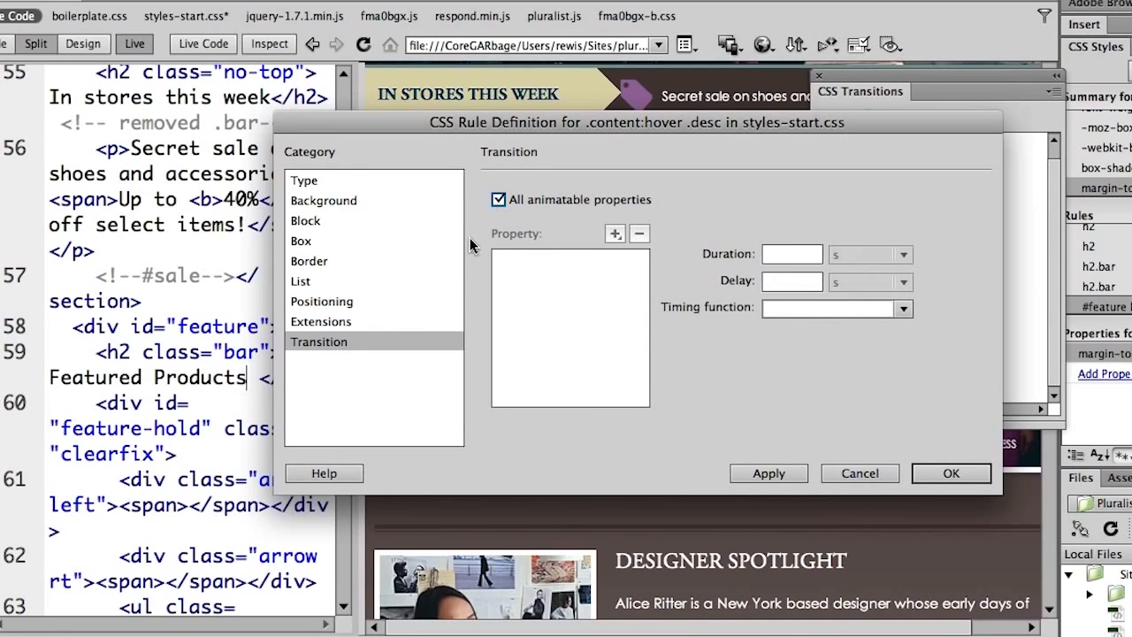
pyautogui.click(322, 300)
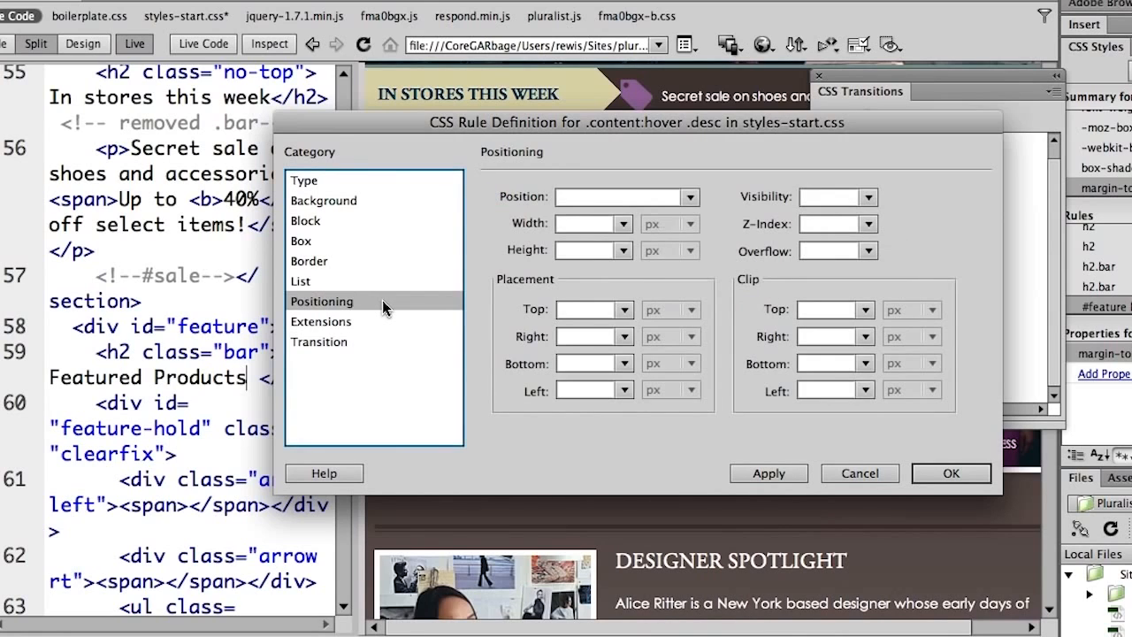
pyautogui.click(588, 310)
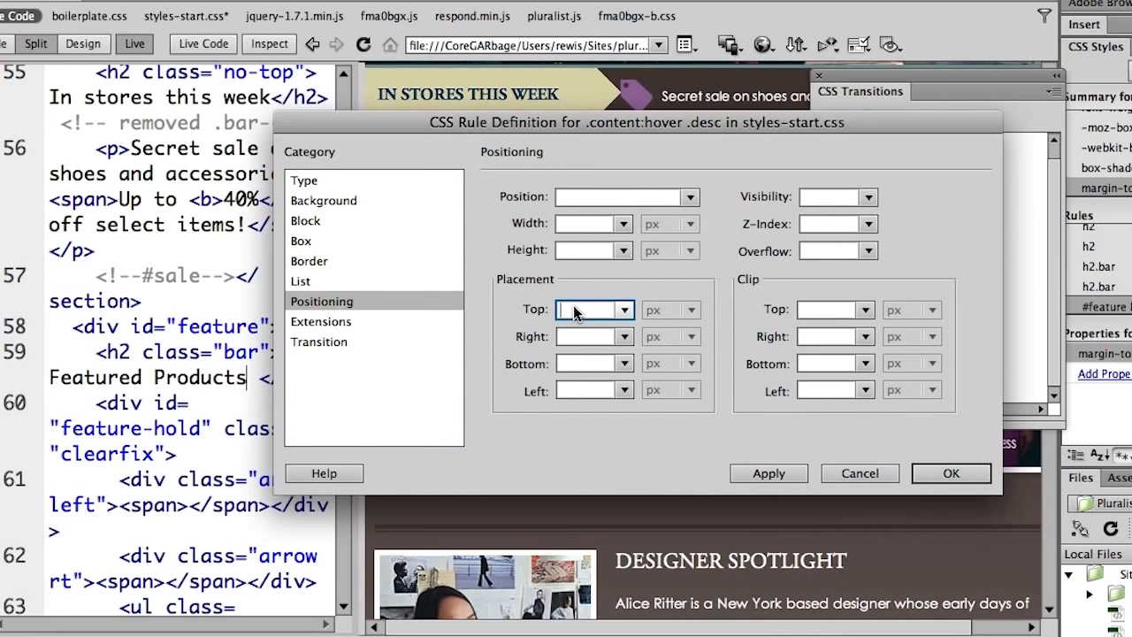
pyautogui.write('53')
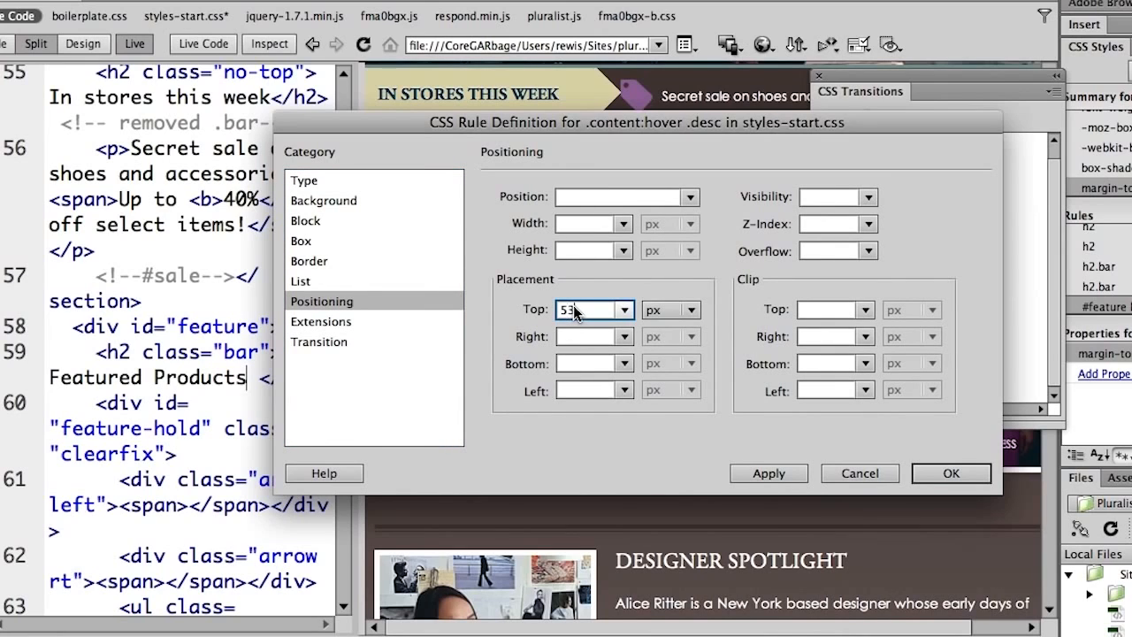
pyautogui.write('%')
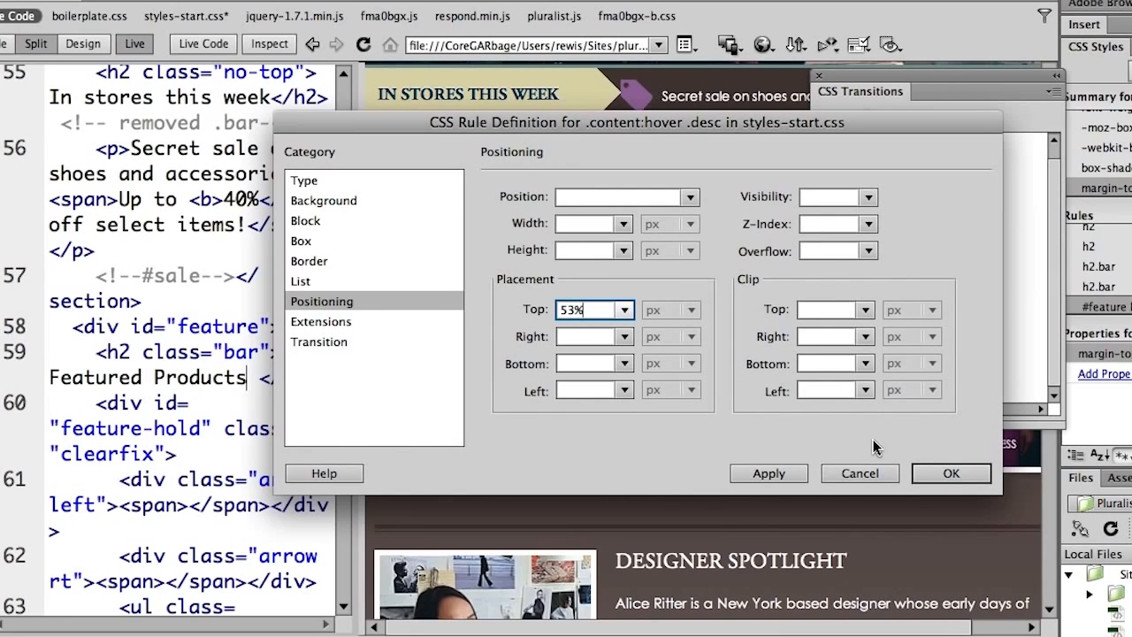
pyautogui.moveTo(951, 473)
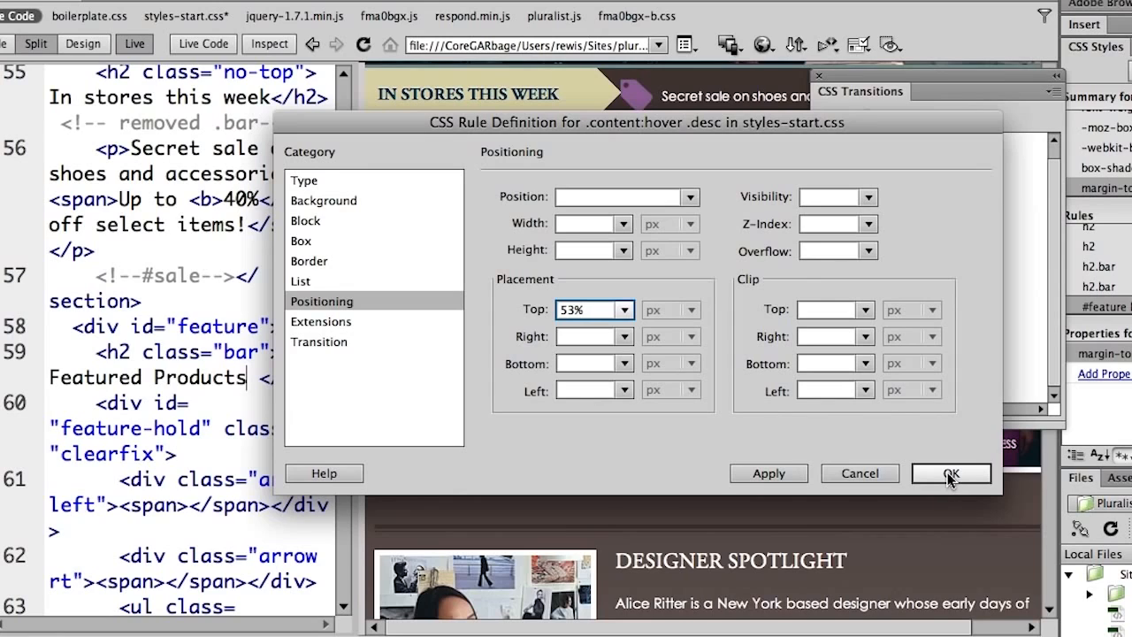
pyautogui.click(319, 341)
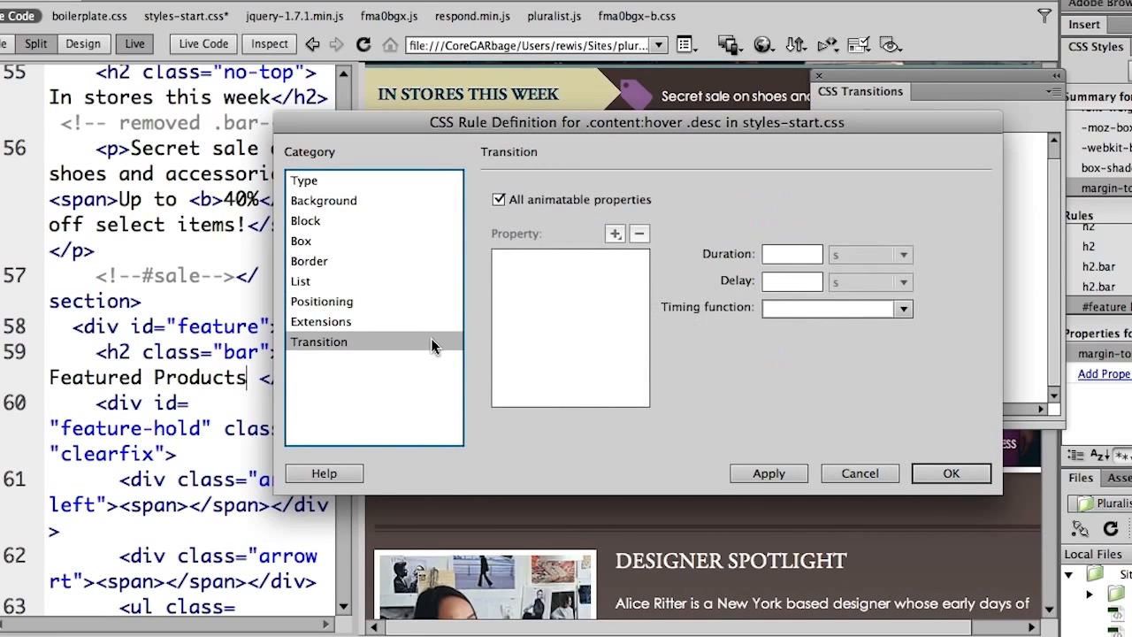
# - Give the rule a 1 s duration, .5 s delay and linear timing, then confirm
pyautogui.click(789, 254)
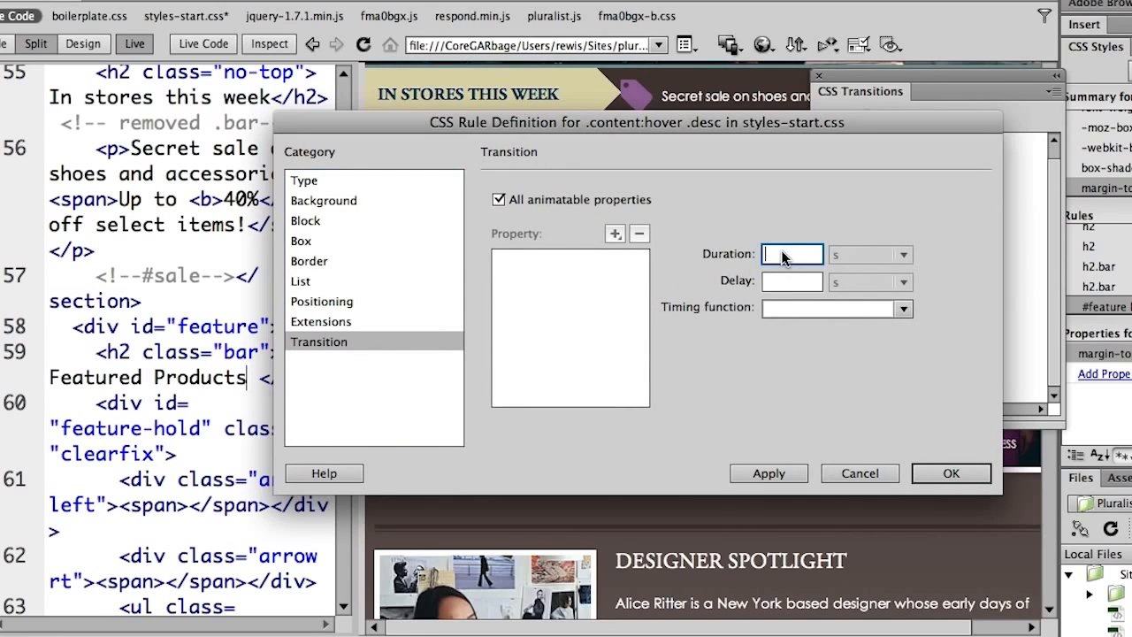
pyautogui.write('1')
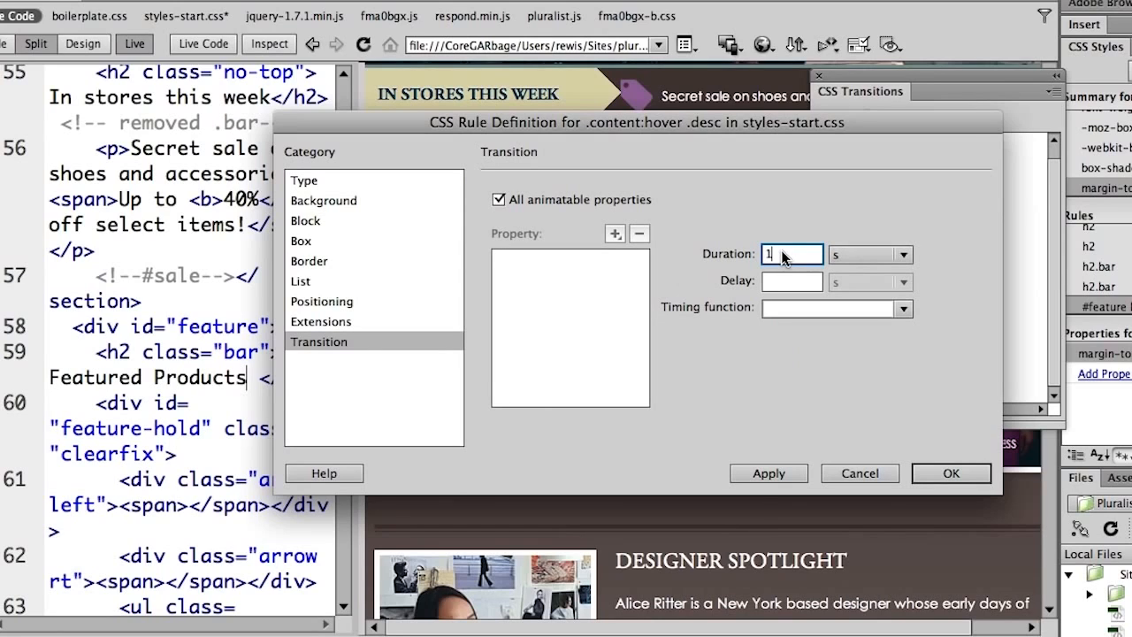
pyautogui.click(792, 281)
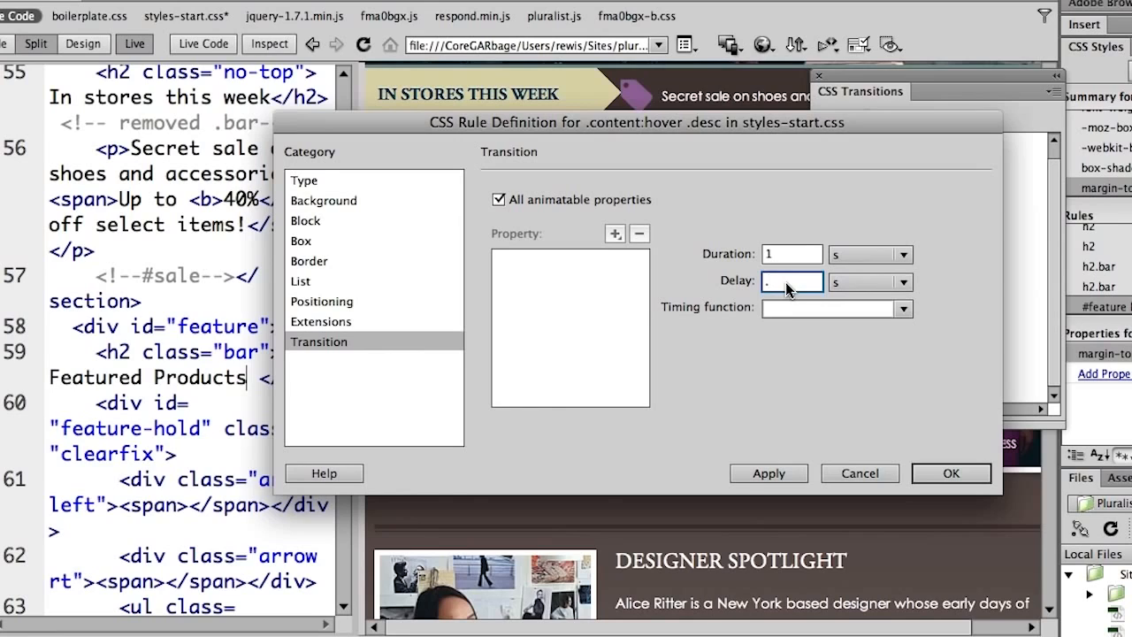
pyautogui.write('5')
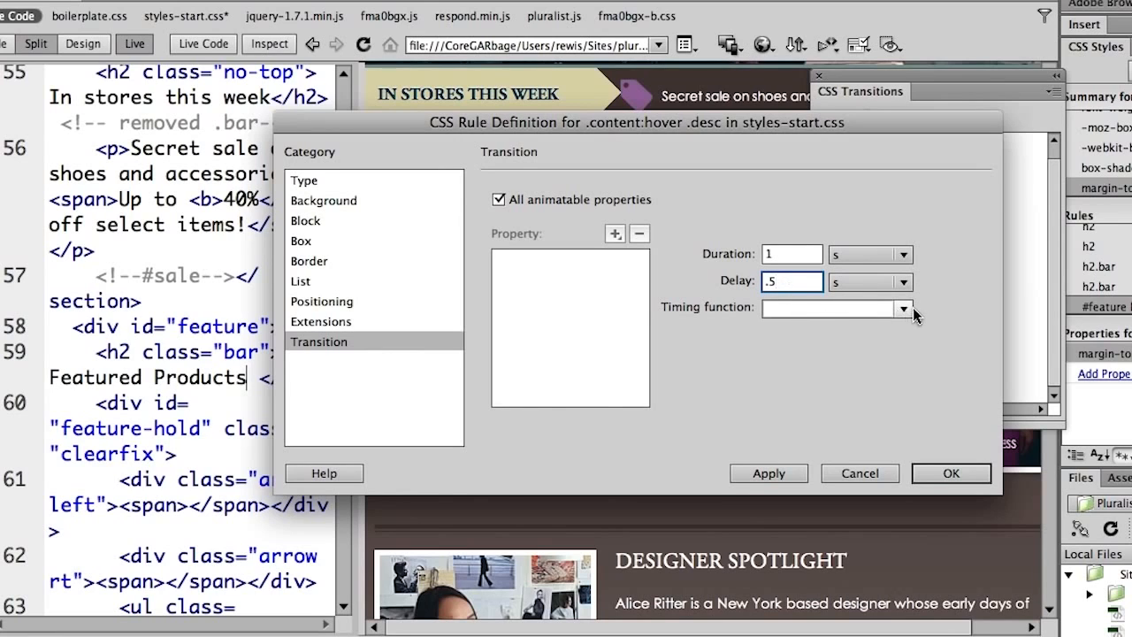
pyautogui.click(903, 309)
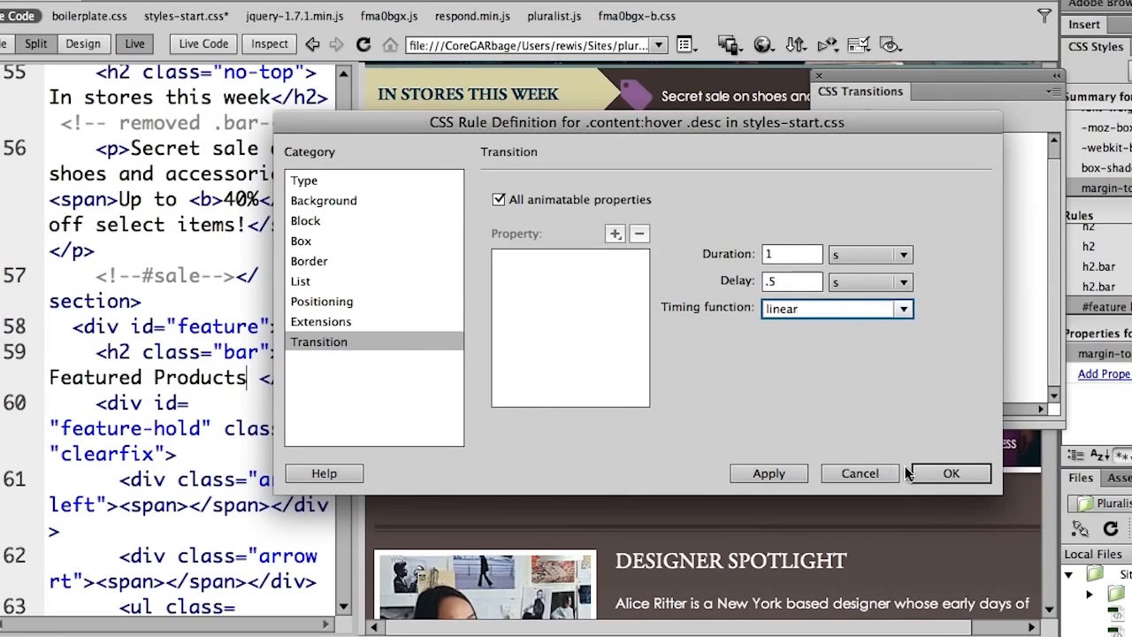
pyautogui.click(949, 474)
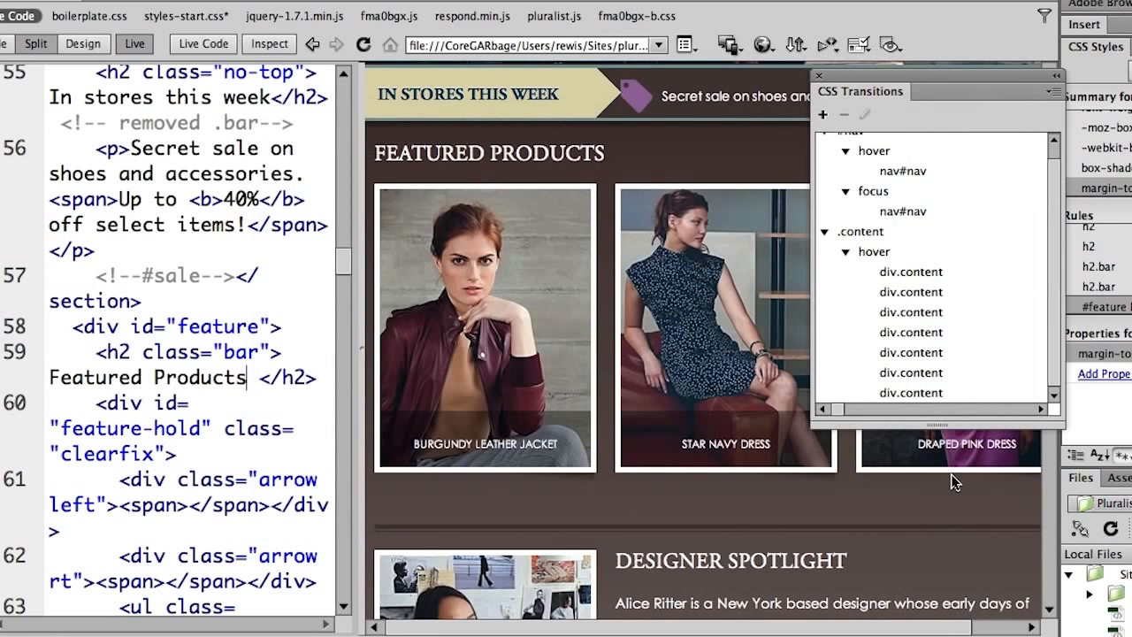
pyautogui.moveTo(641, 480)
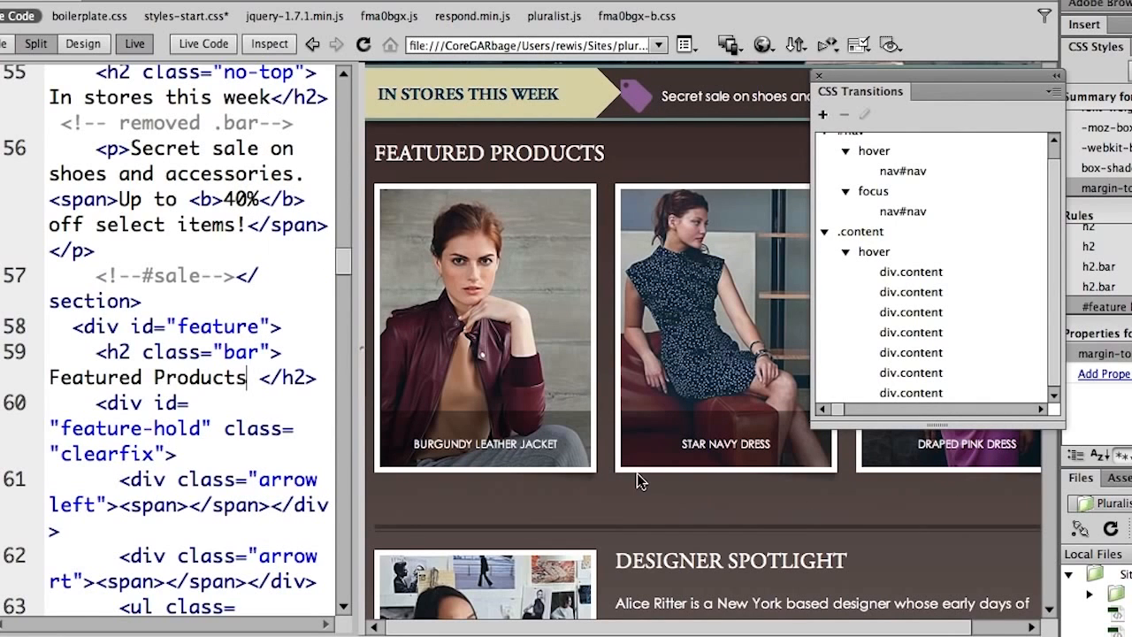
pyautogui.moveTo(548, 447)
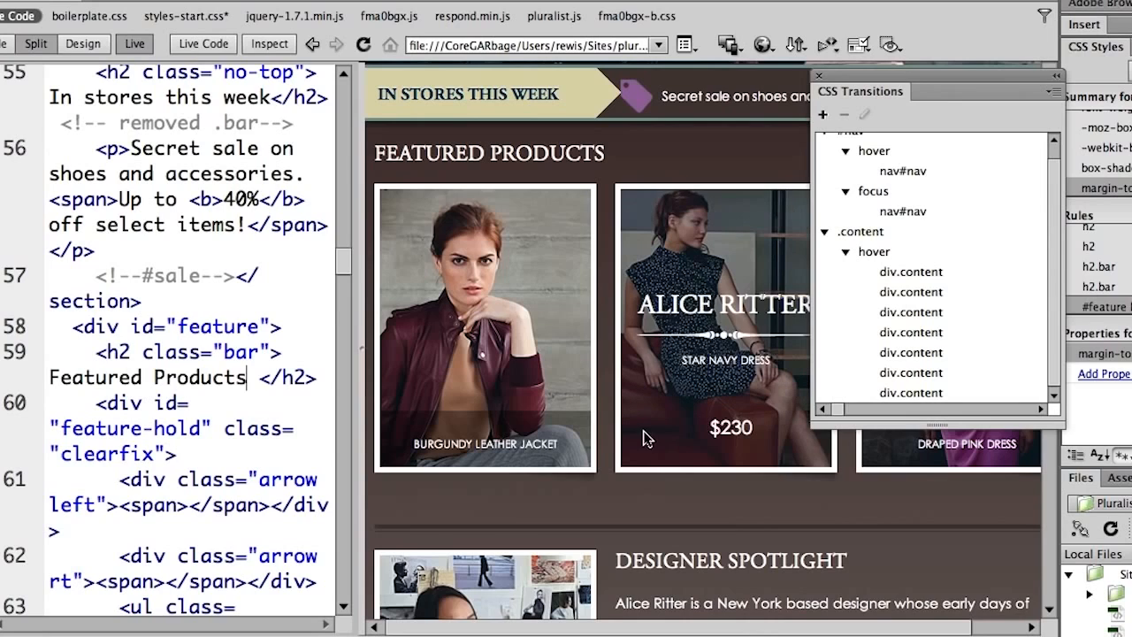
pyautogui.moveTo(612, 434)
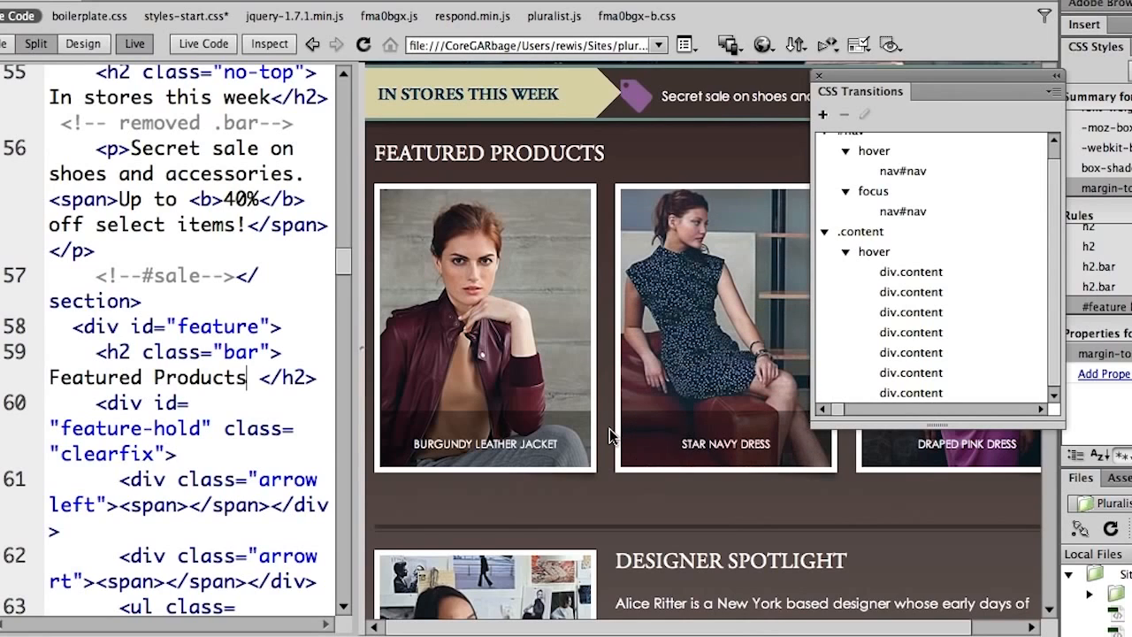